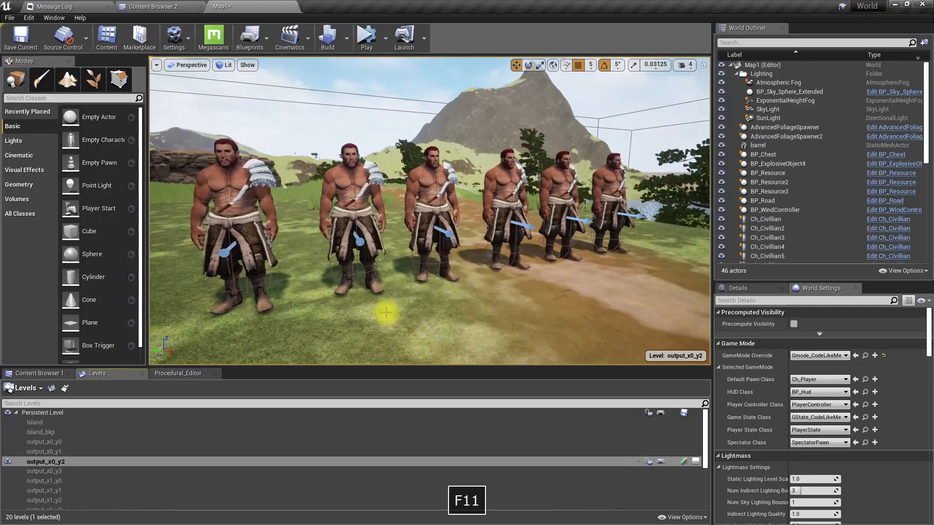
# - Leave full-screen level view so the Brute skeletal mesh can be opened
pyautogui.press('F11')
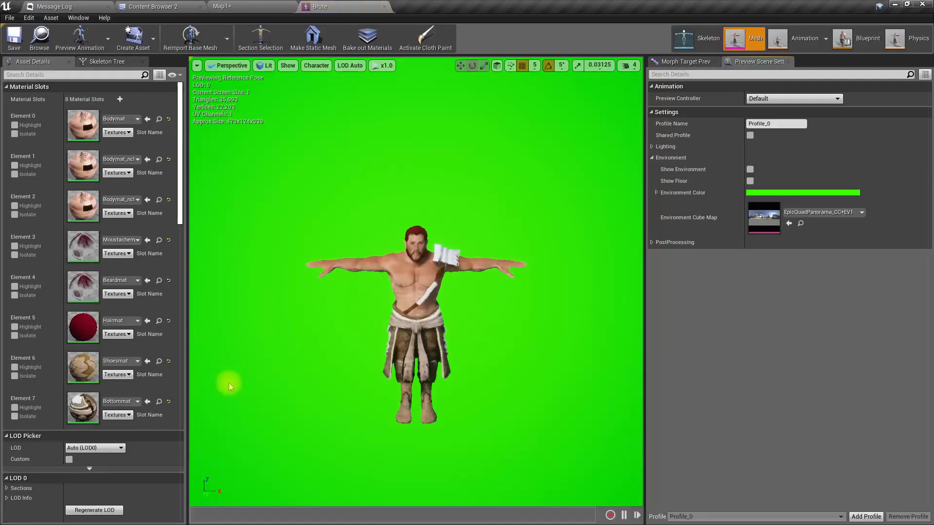
# - Isolate the Brute's bottom cloth material slot and open its material for editing
pyautogui.click(750, 169)
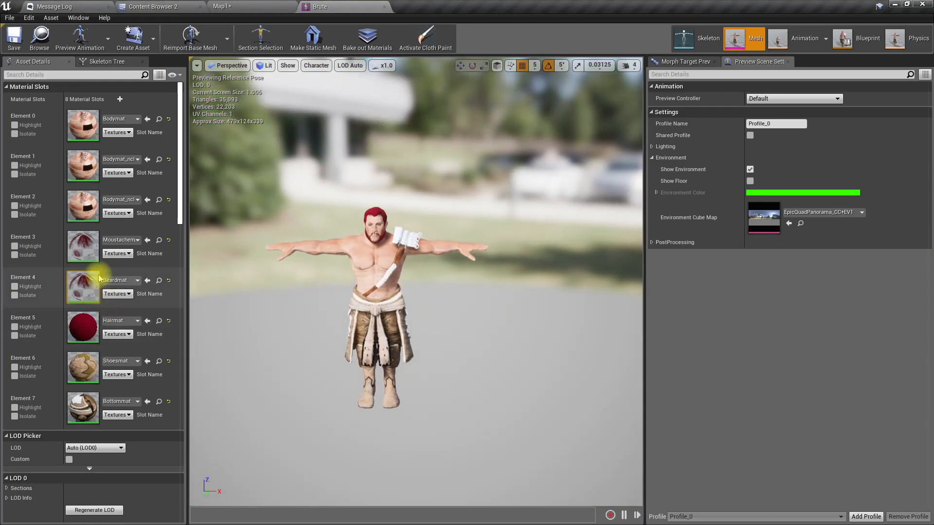
pyautogui.click(16, 415)
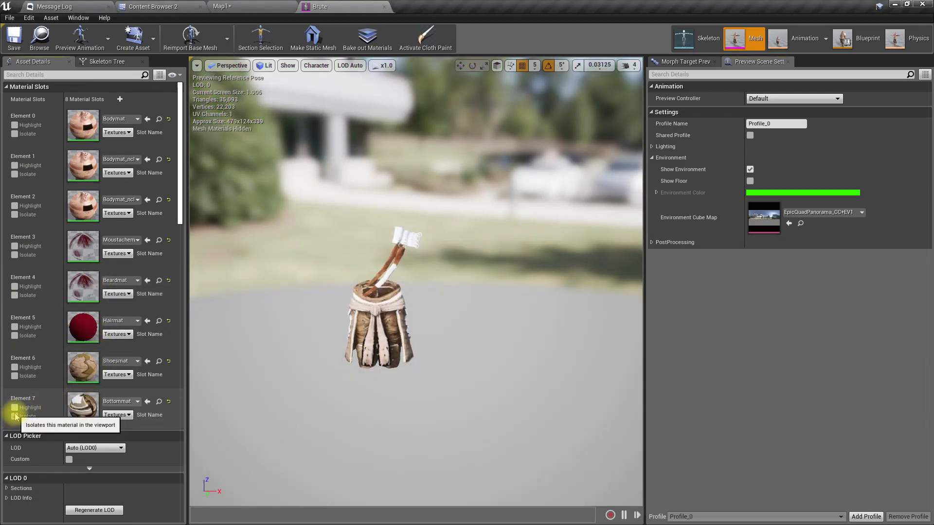
pyautogui.click(14, 417)
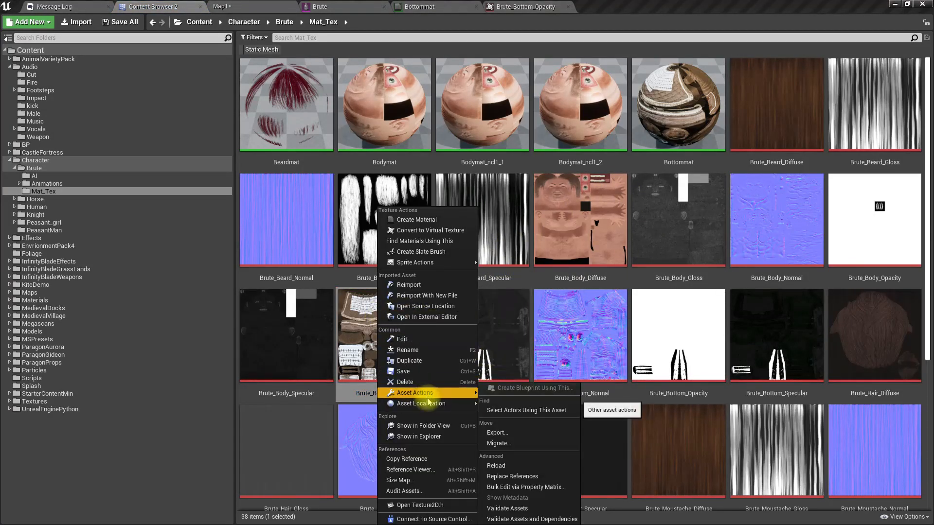
# - Export Brute_Bottom_Diffuse as a Targa file to the project content folder
pyautogui.click(497, 432)
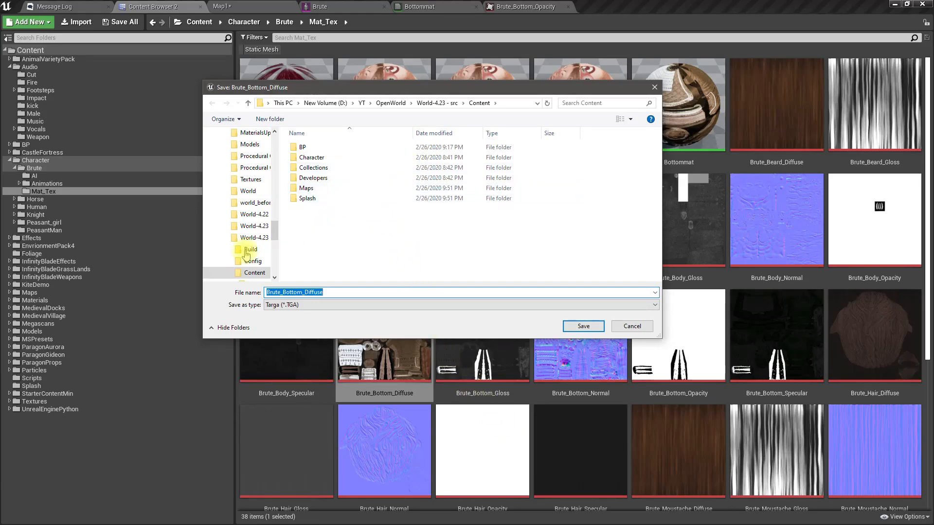
pyautogui.click(251, 249)
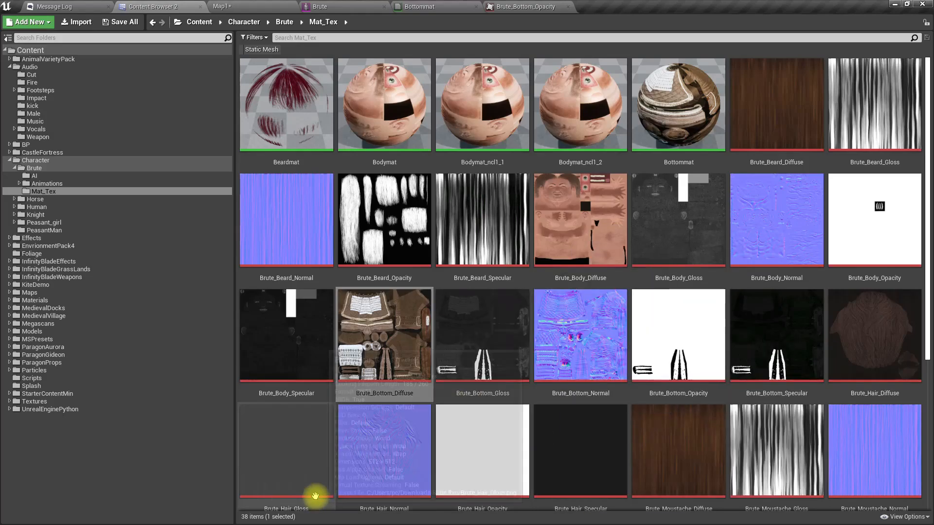
pyautogui.moveTo(286, 477)
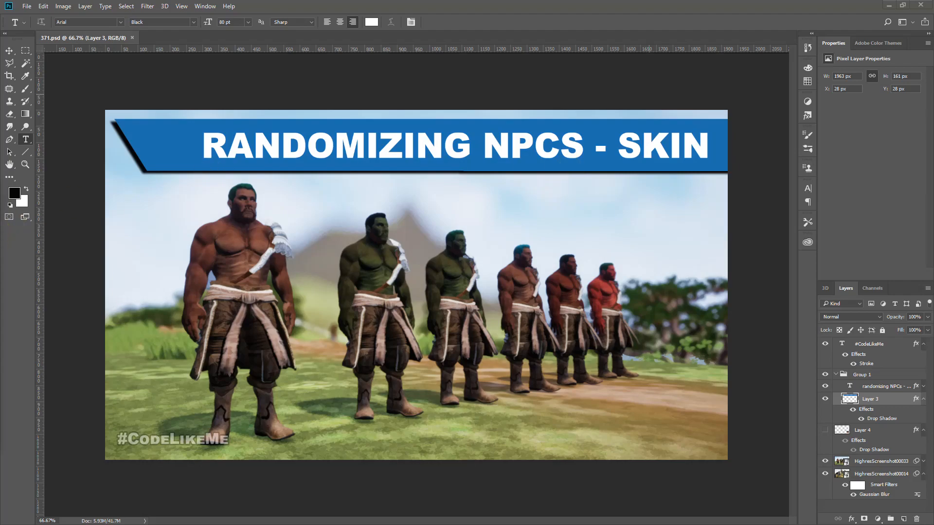
pyautogui.moveTo(447, 19)
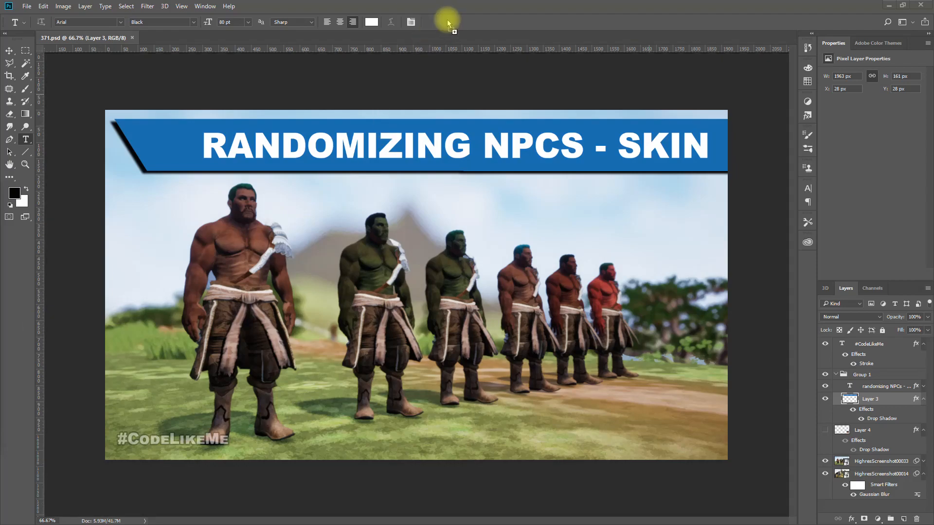
# - Load Brute_Bottom_Diffuse.TGA in Photoshop with a duplicated layer and bring up Hue/Saturation
pyautogui.click(201, 38)
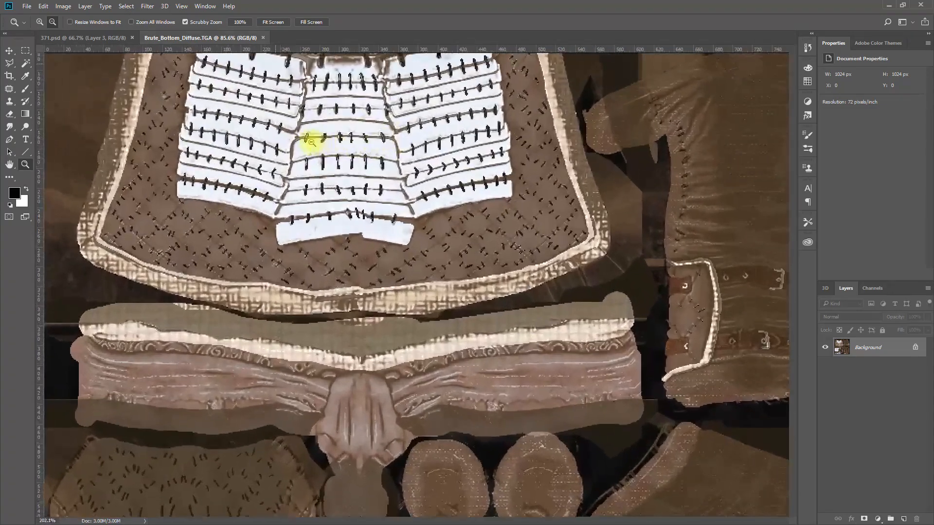
pyautogui.click(314, 142)
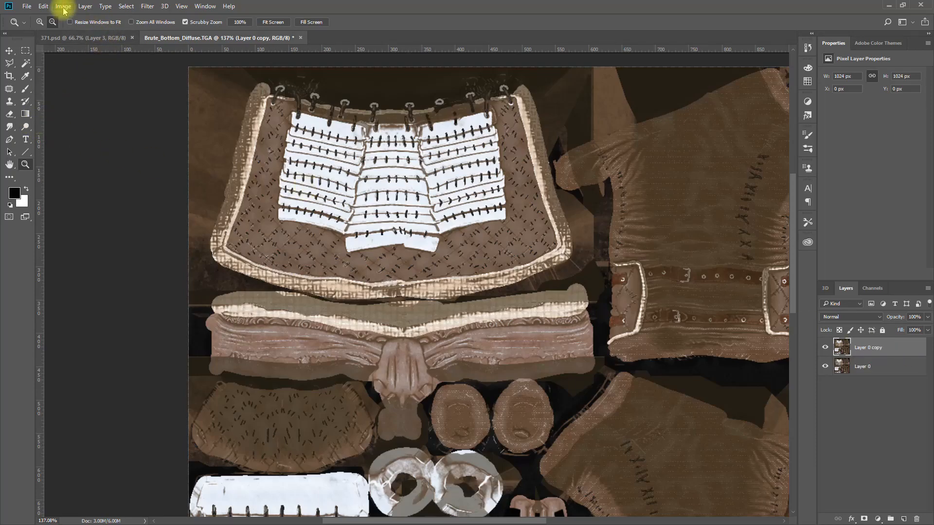
pyautogui.click(62, 5)
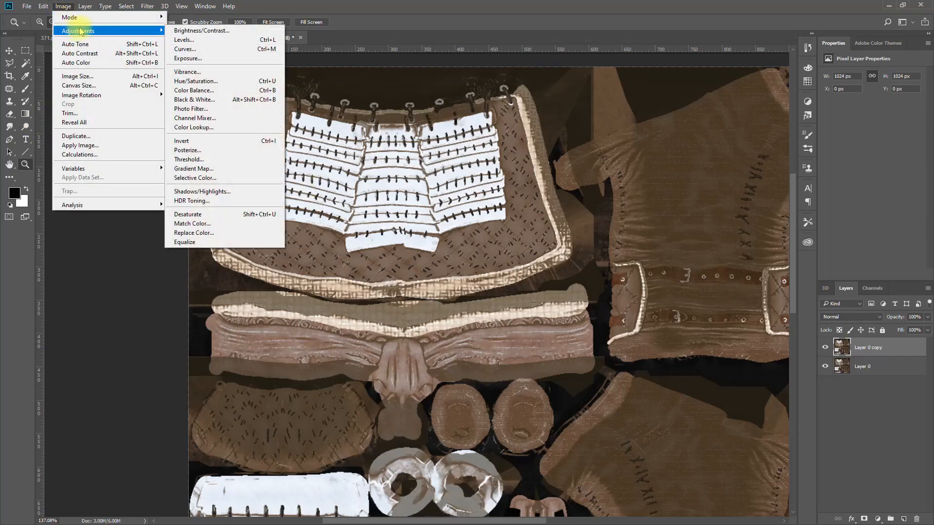
pyautogui.moveTo(196, 81)
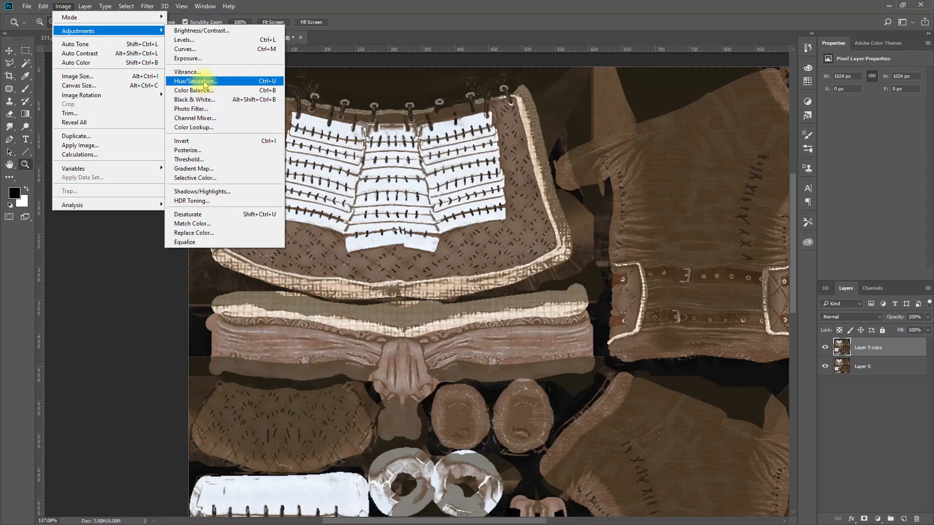
pyautogui.click(194, 81)
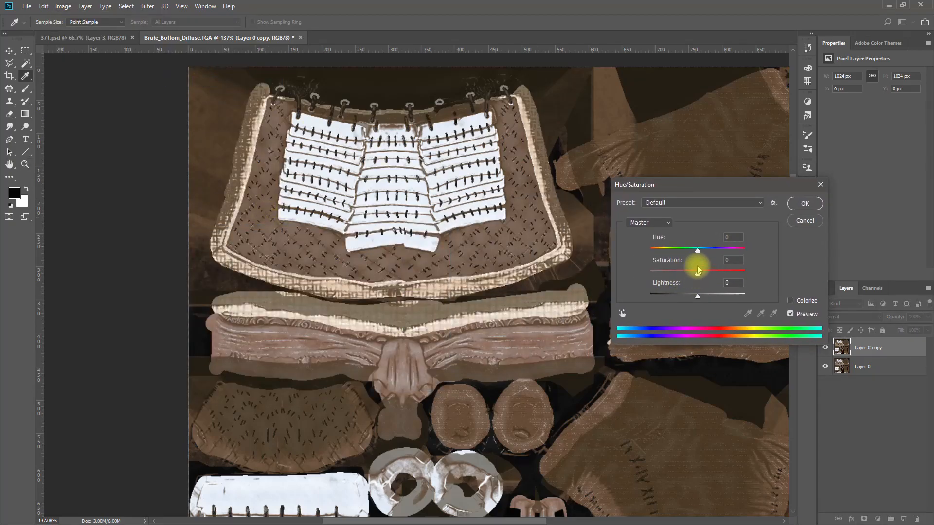
# - Try a reddish hue and saturation tint on the cloth, then cancel it to keep the brown
pyautogui.moveTo(696, 249); pyautogui.dragTo(679, 249)
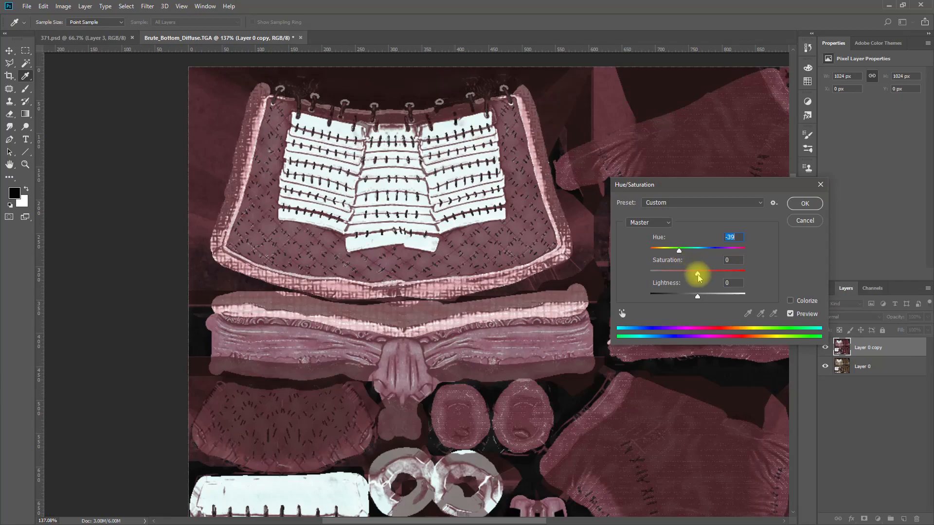
pyautogui.moveTo(696, 274); pyautogui.dragTo(667, 274)
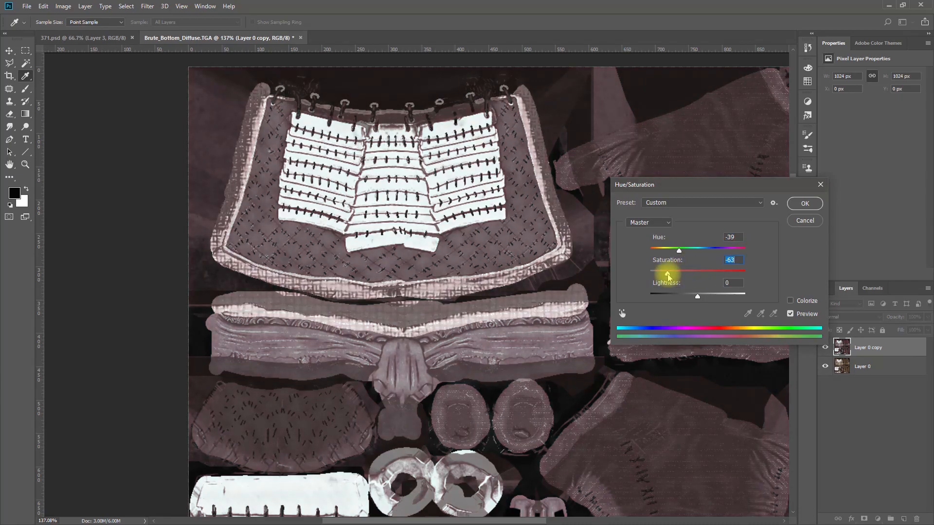
pyautogui.moveTo(678, 274); pyautogui.dragTo(707, 275)
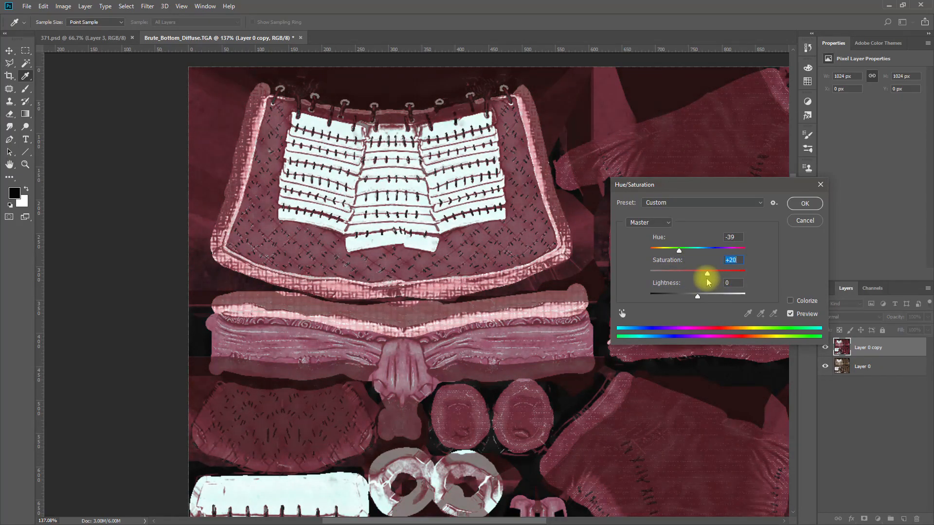
pyautogui.moveTo(707, 272); pyautogui.dragTo(695, 272)
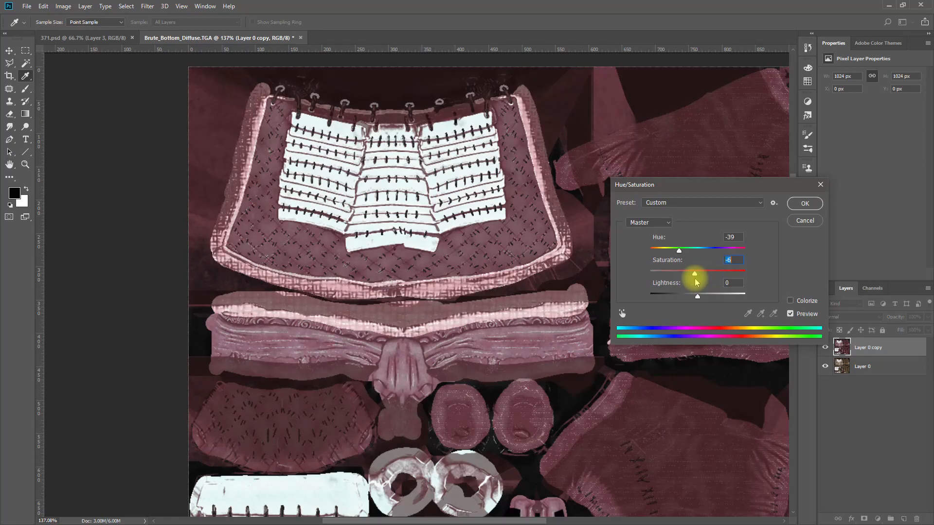
pyautogui.moveTo(678, 272); pyautogui.dragTo(702, 272)
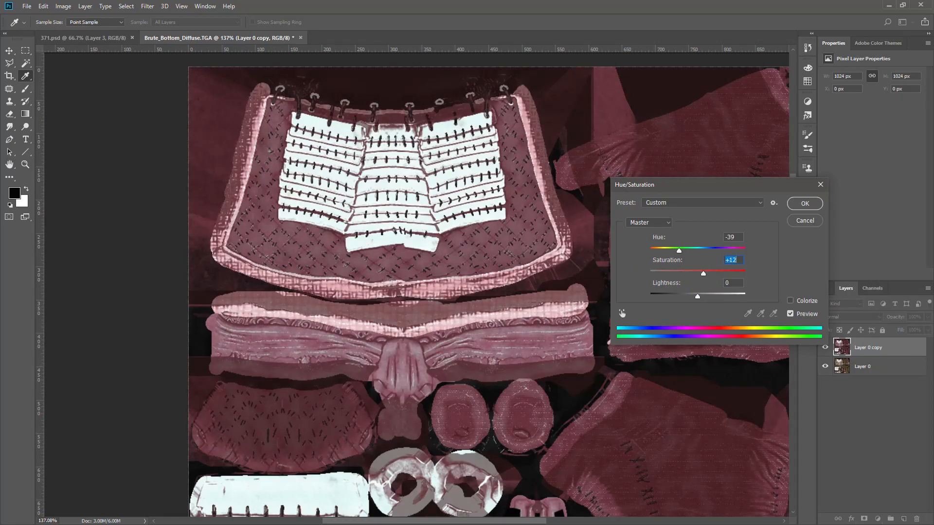
pyautogui.click(803, 203)
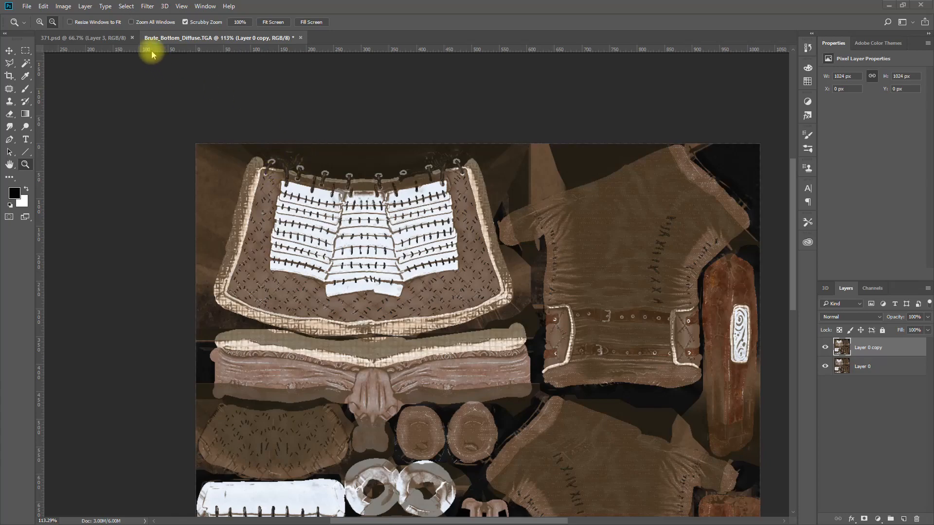
# - Recolour the cloth layer purple with a Hue shift of -125
pyautogui.click(62, 6)
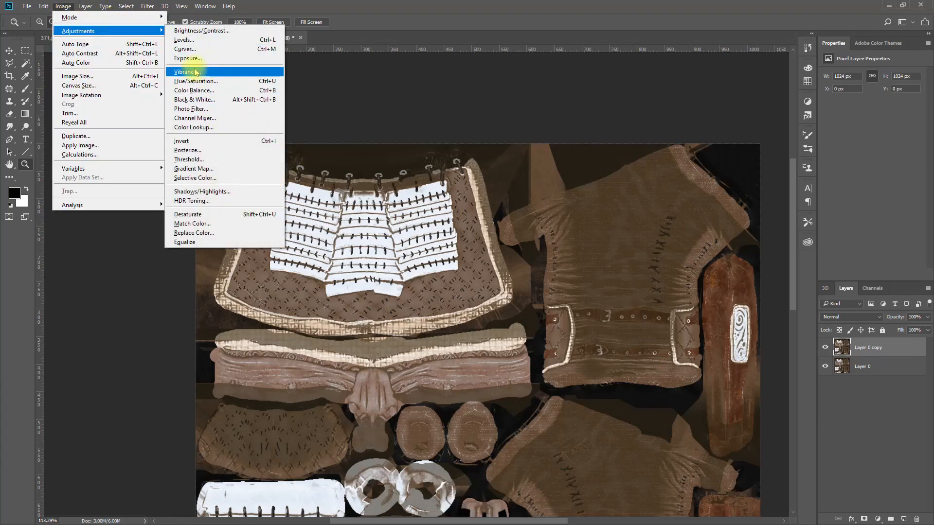
pyautogui.click(195, 81)
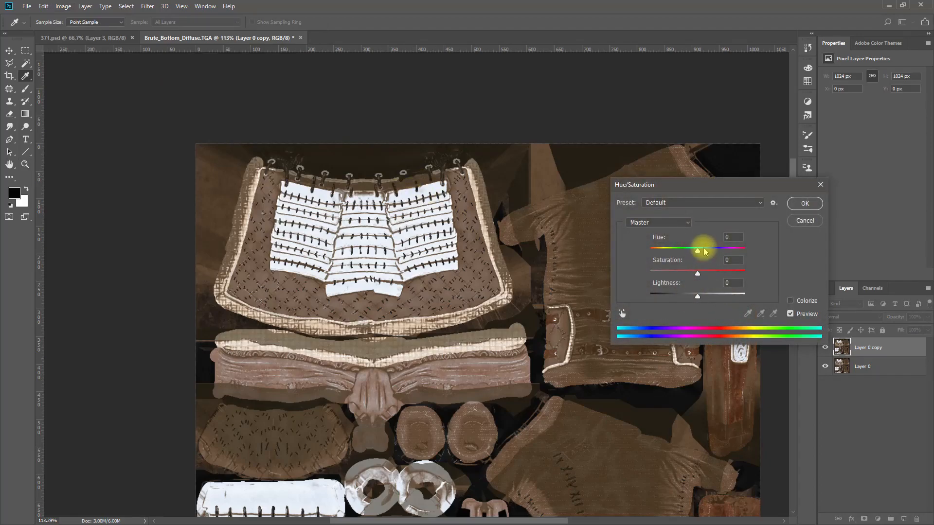
pyautogui.moveTo(696, 250); pyautogui.dragTo(661, 250)
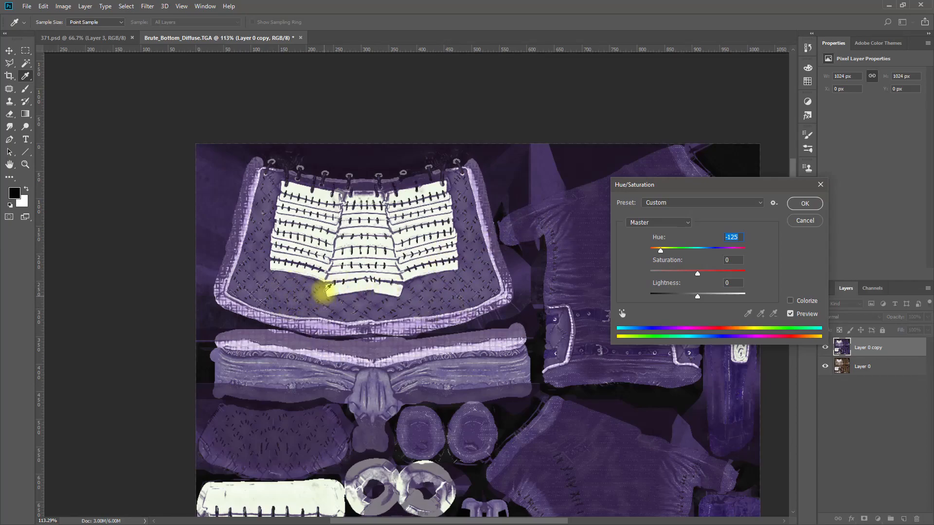
pyautogui.press('Alt+Tab')
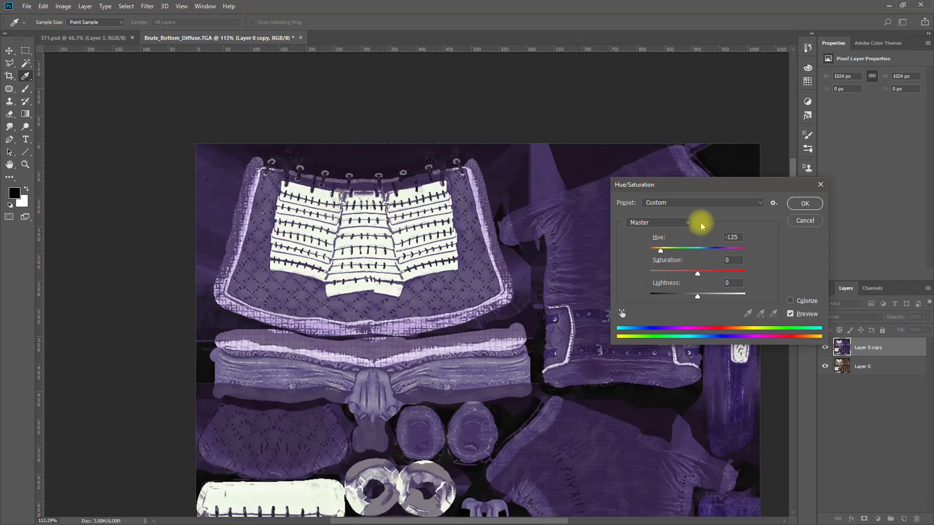
pyautogui.click(805, 203)
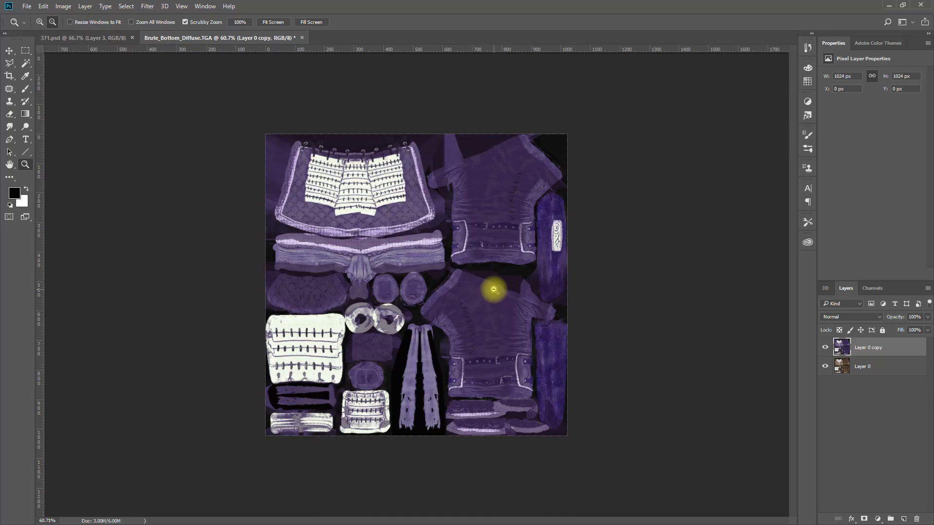
# - Start saving the purple texture as a PSD in the Textures folder
pyautogui.press('ctrl+shift+s')
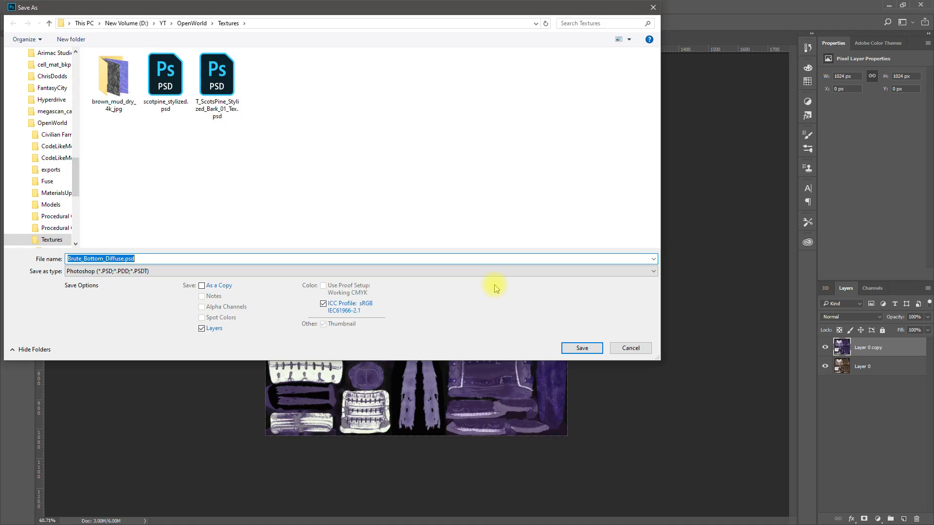
pyautogui.write('bot')
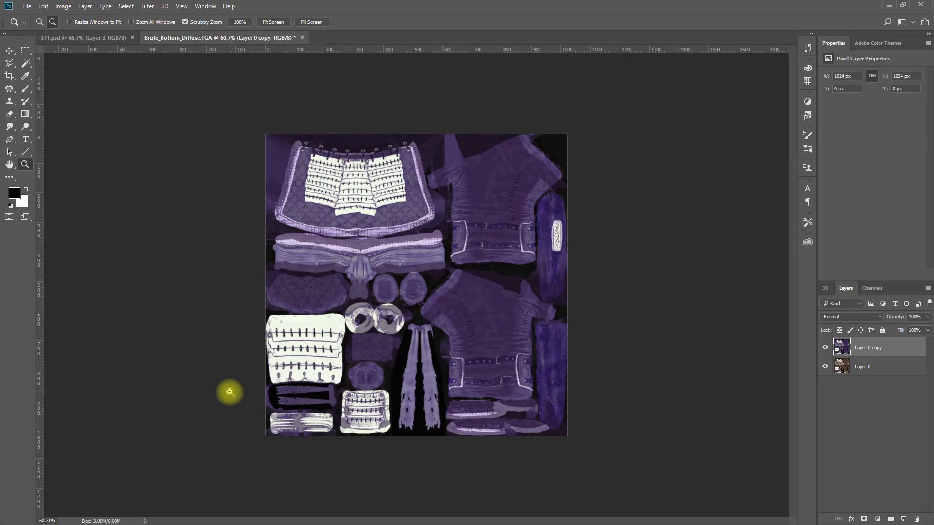
# - Shift the cloth hue by -130 to turn the purple texture green
pyautogui.click(62, 6)
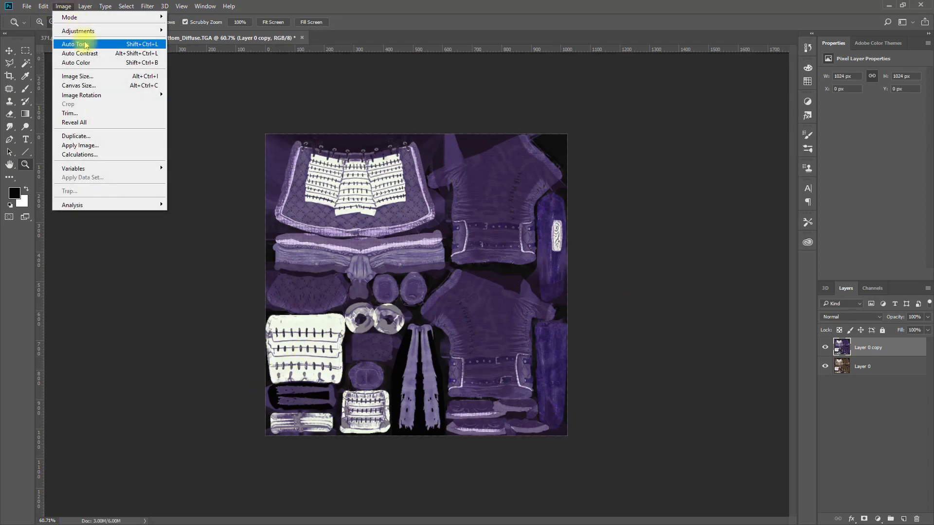
pyautogui.moveTo(78, 30)
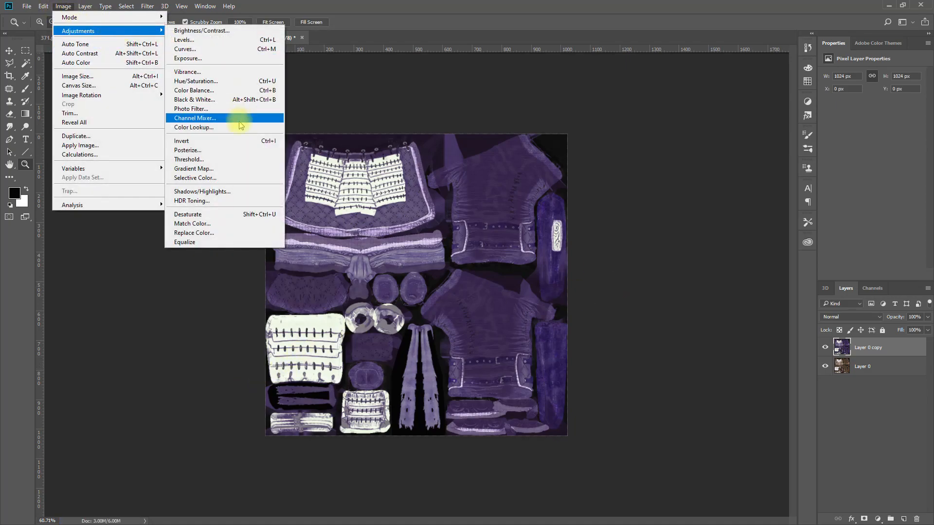
pyautogui.click(196, 80)
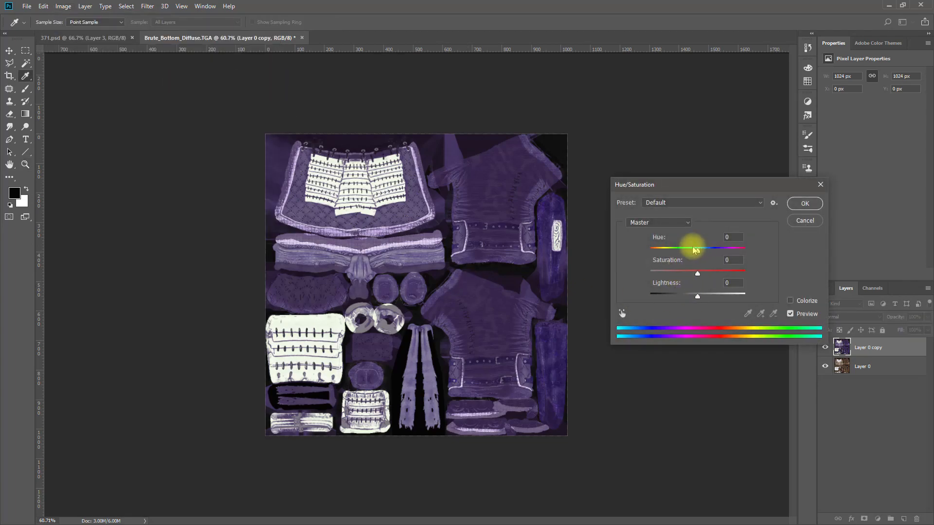
pyautogui.moveTo(697, 248); pyautogui.dragTo(659, 248)
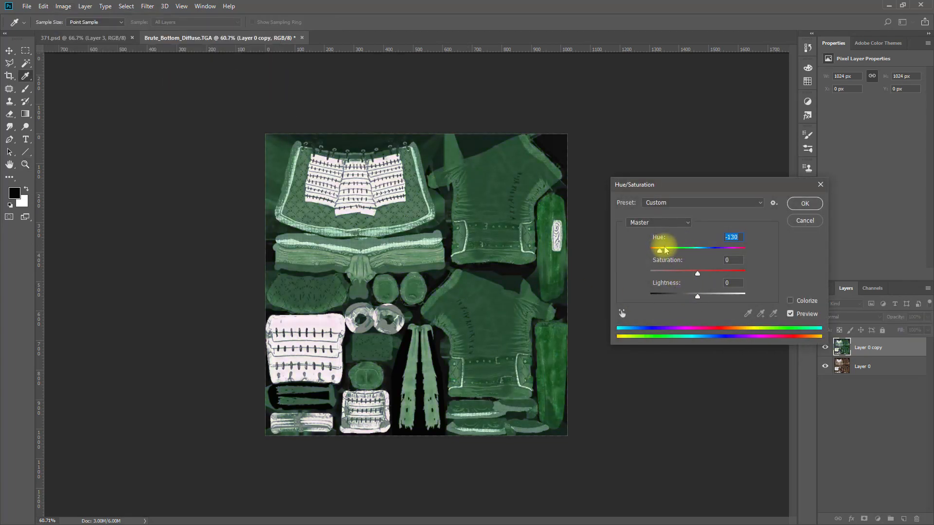
pyautogui.press('Alt+Tab')
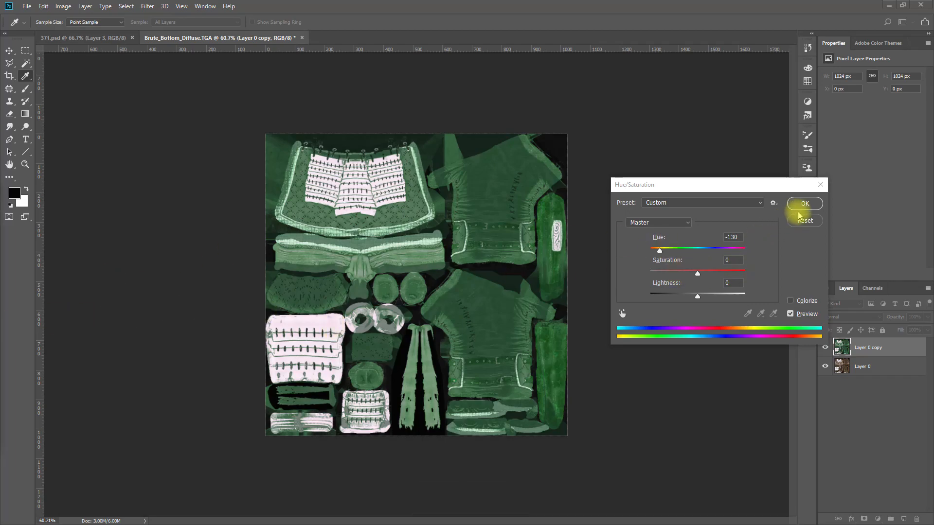
pyautogui.click(805, 203)
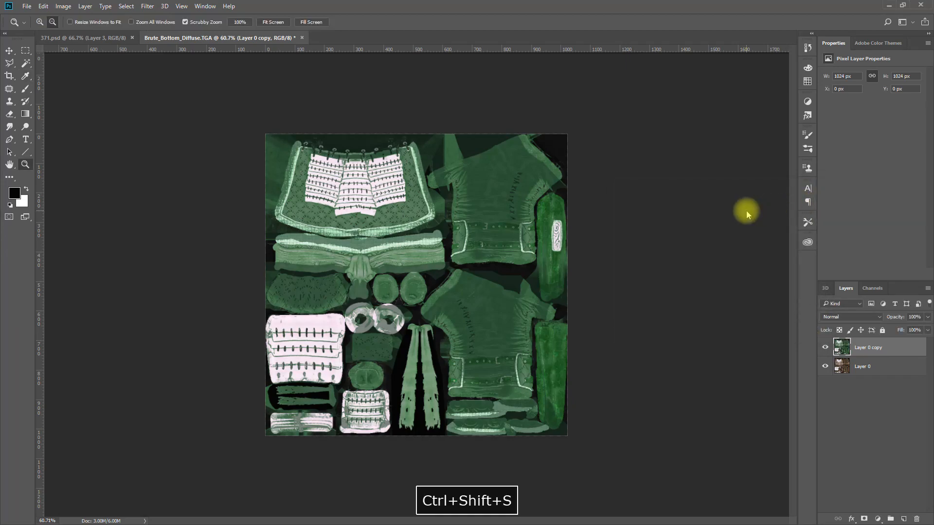
# - Save the green texture as a new document named bottom2.psd
pyautogui.press('ctrl+shift+s')
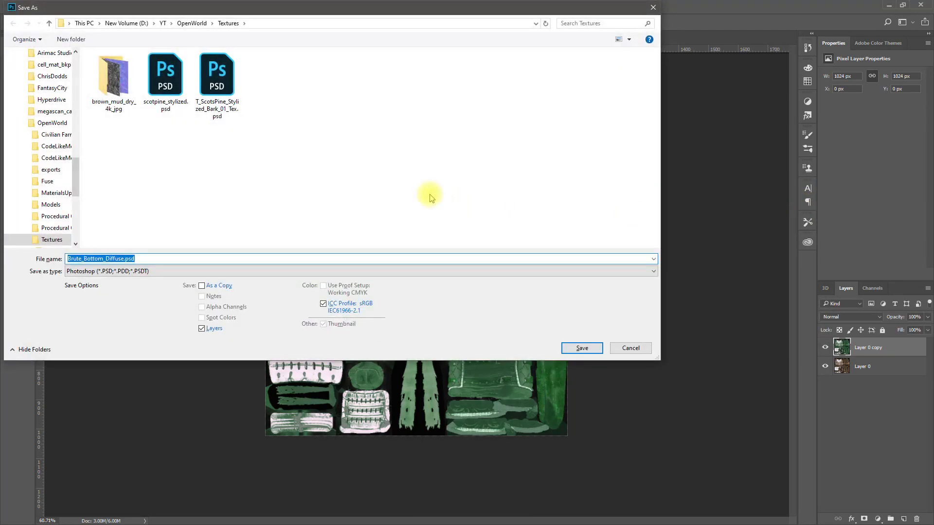
pyautogui.write('bottm')
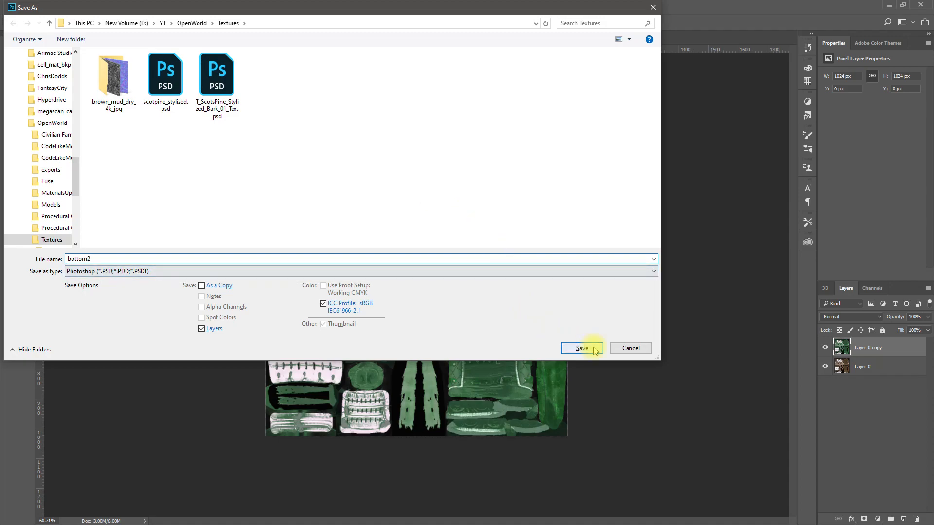
pyautogui.click(582, 348)
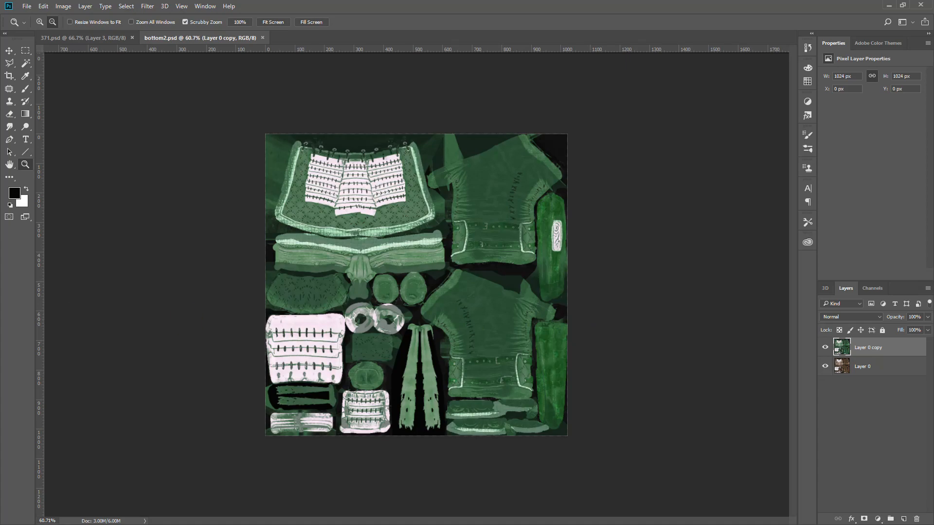
pyautogui.press('alt+tab')
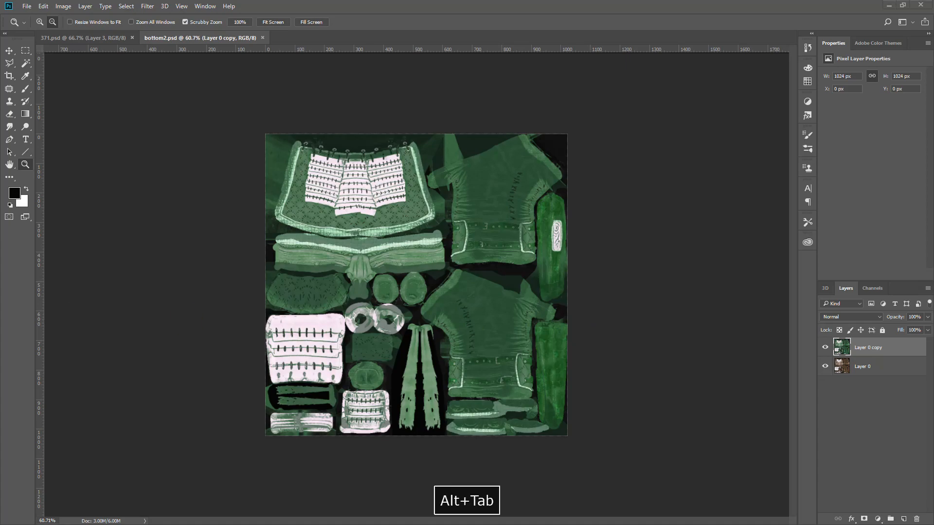
pyautogui.press('alt+tab')
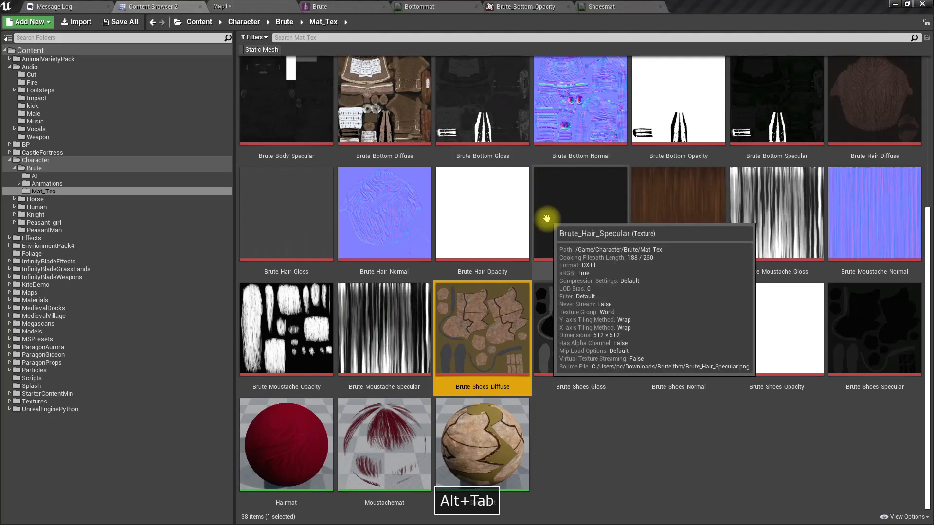
pyautogui.press('alt+tab')
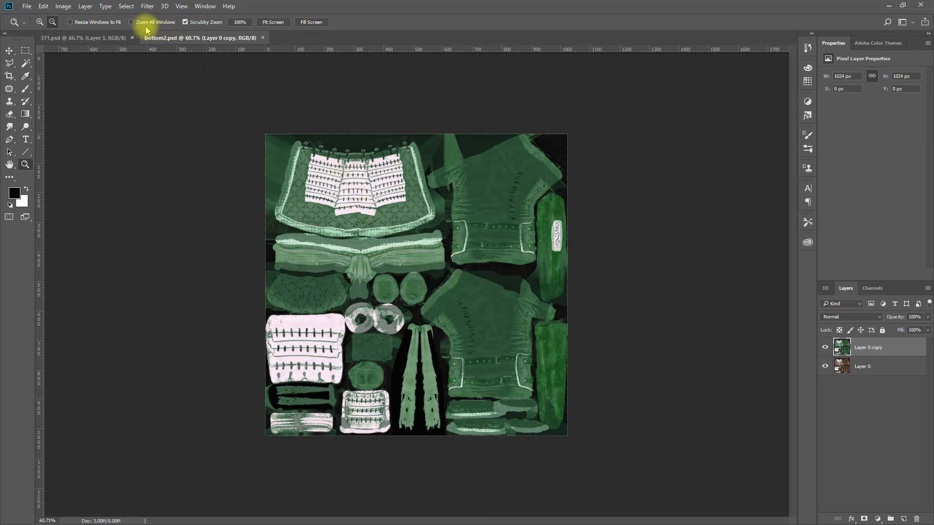
# - Hue-shift the cloth layer through grey-blue and purple to settle on dark blue
pyautogui.click(43, 6)
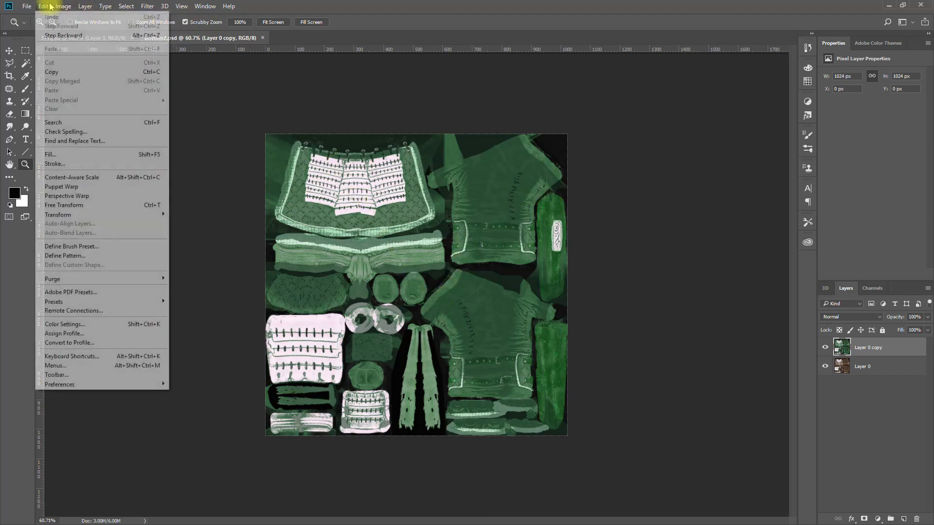
pyautogui.click(62, 6)
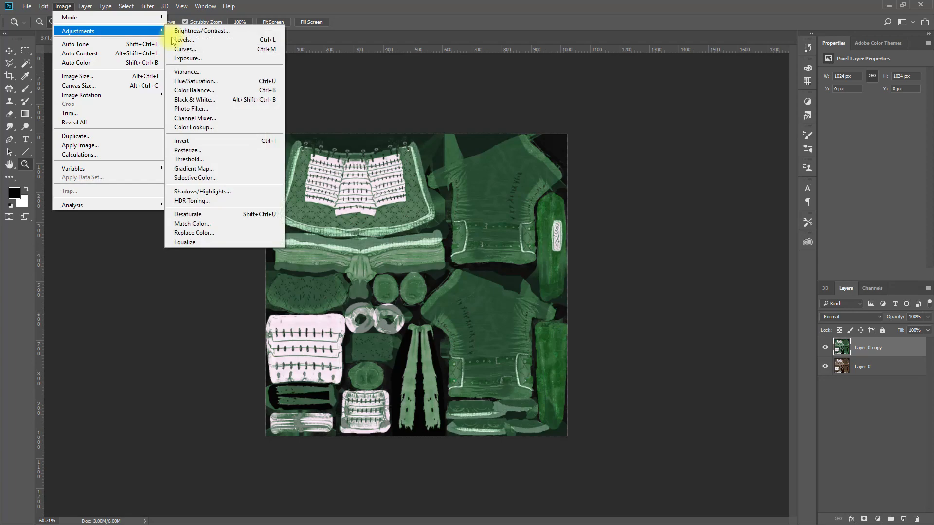
pyautogui.click(195, 81)
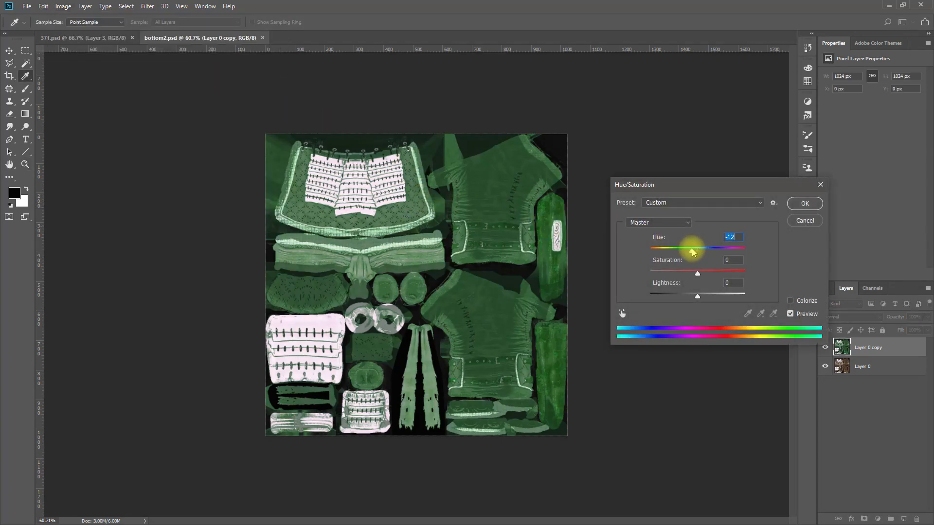
pyautogui.moveTo(693, 250); pyautogui.dragTo(725, 250)
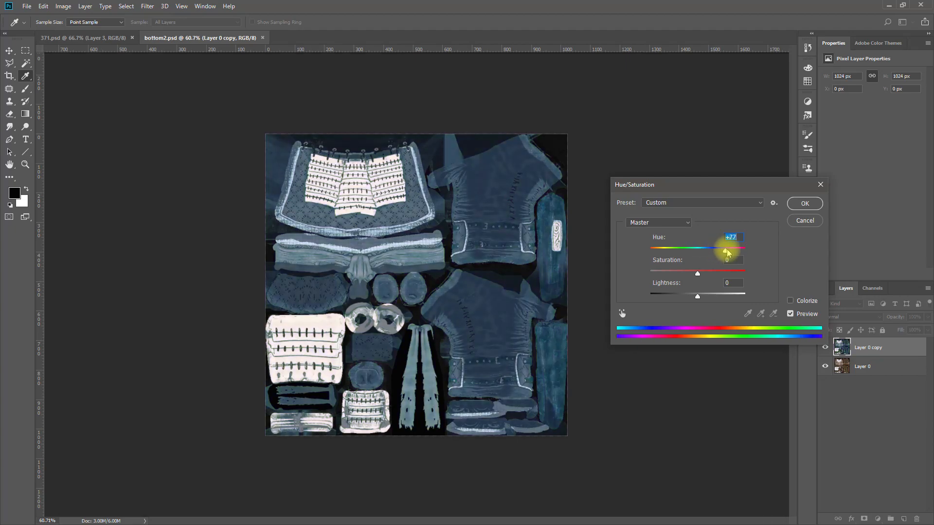
pyautogui.moveTo(725, 250); pyautogui.dragTo(735, 250)
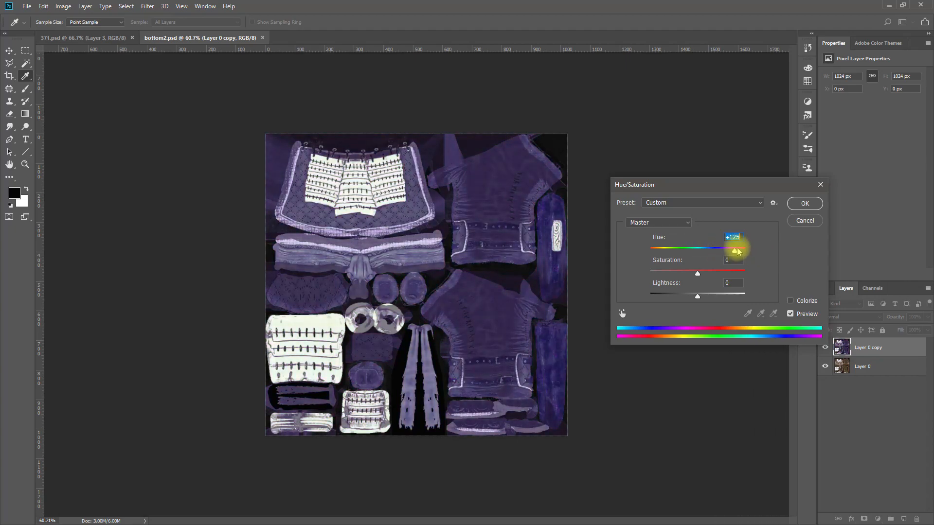
pyautogui.moveTo(736, 250); pyautogui.dragTo(738, 250)
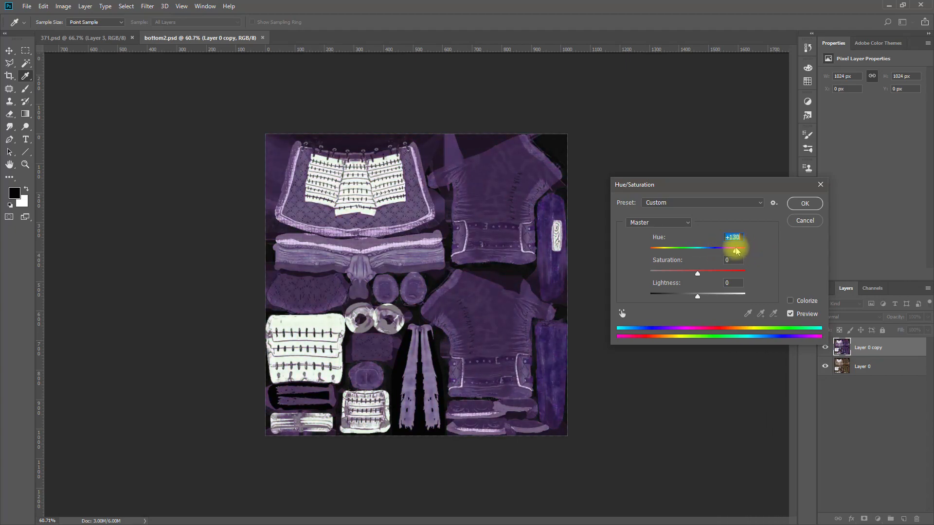
pyautogui.moveTo(735, 249); pyautogui.dragTo(729, 249)
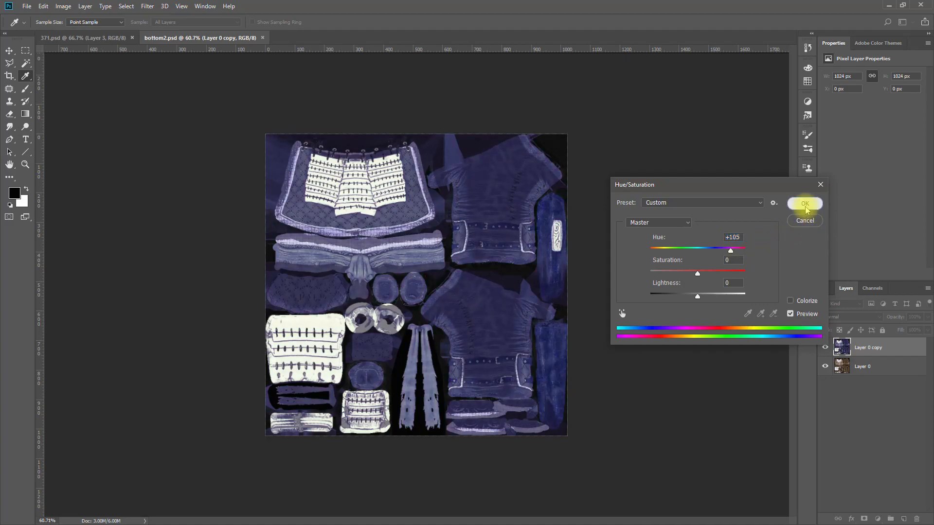
pyautogui.press('ctrl+shift+s')
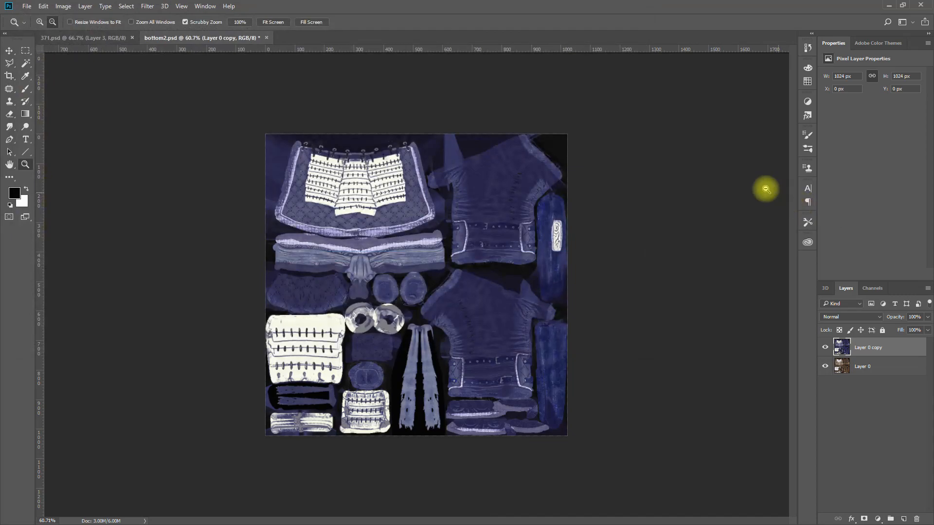
# - Save the variant as bottom2.png, choosing PNG format
pyautogui.press('ctrl+shift+s')
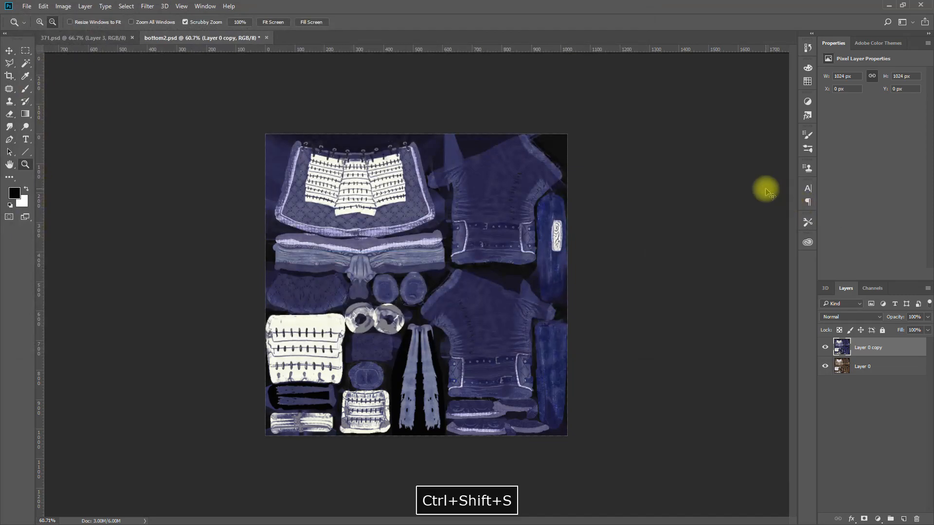
pyautogui.press('ctrl+shift+s')
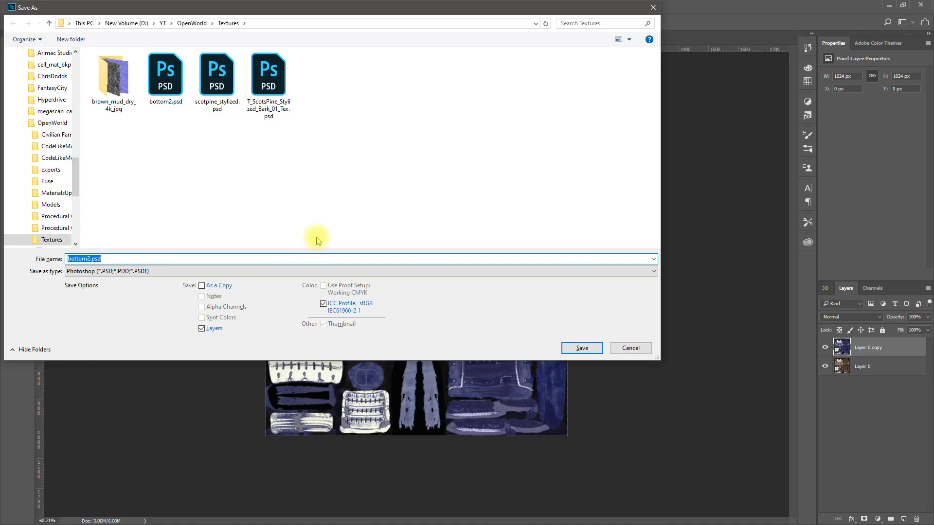
pyautogui.click(359, 271)
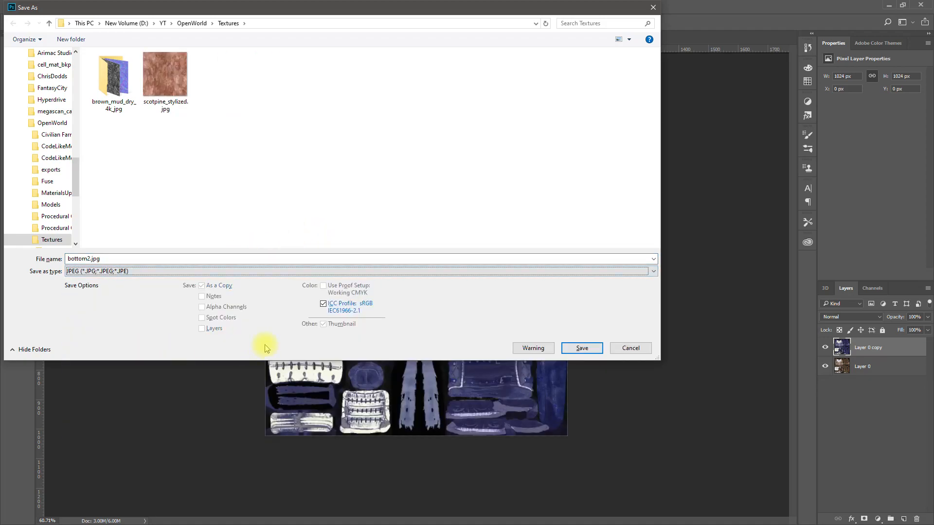
pyautogui.click(651, 271)
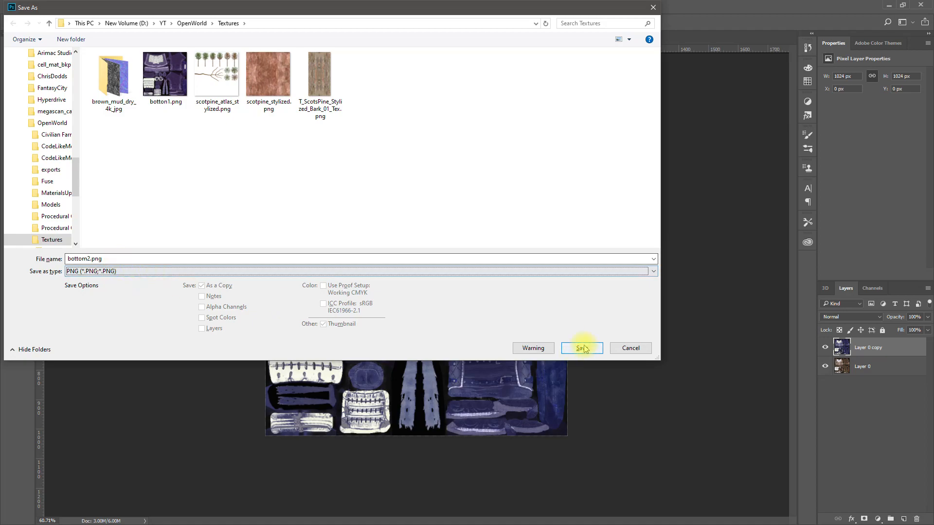
pyautogui.click(582, 348)
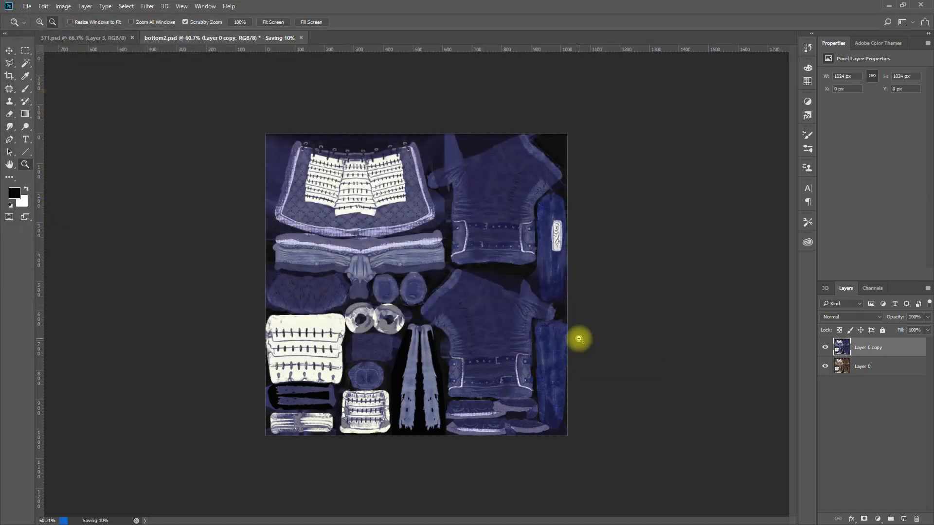
pyautogui.press('ctrl+alt+z')
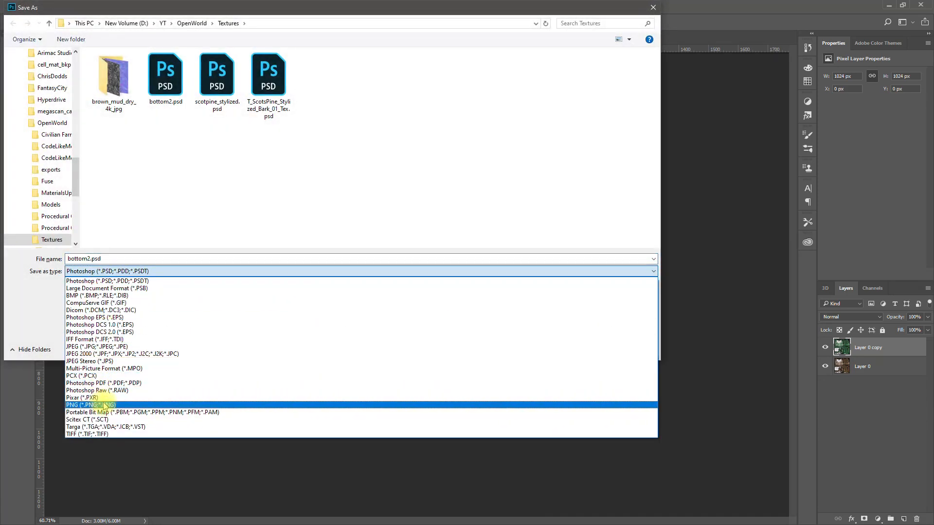
pyautogui.click(90, 405)
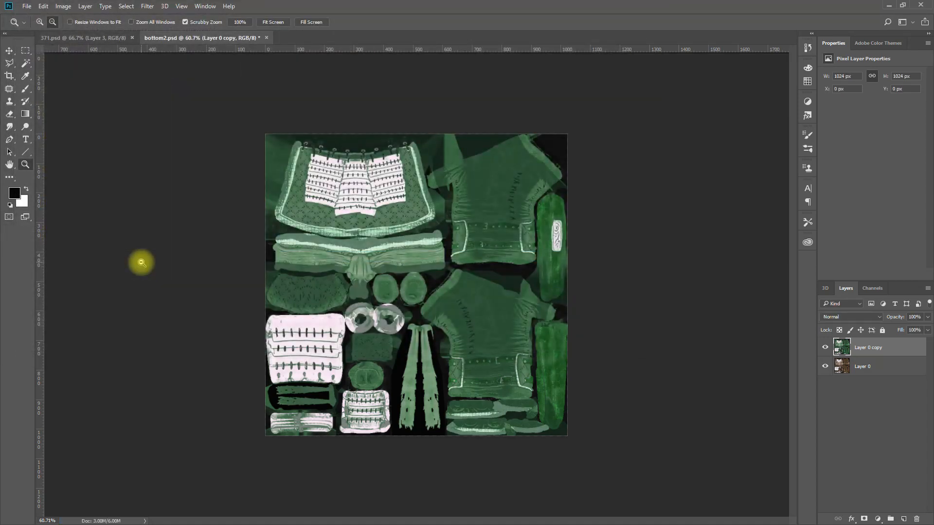
# - Recolour the cloth to a blue variant and save it as another PNG
pyautogui.press('ctrl+shift+s')
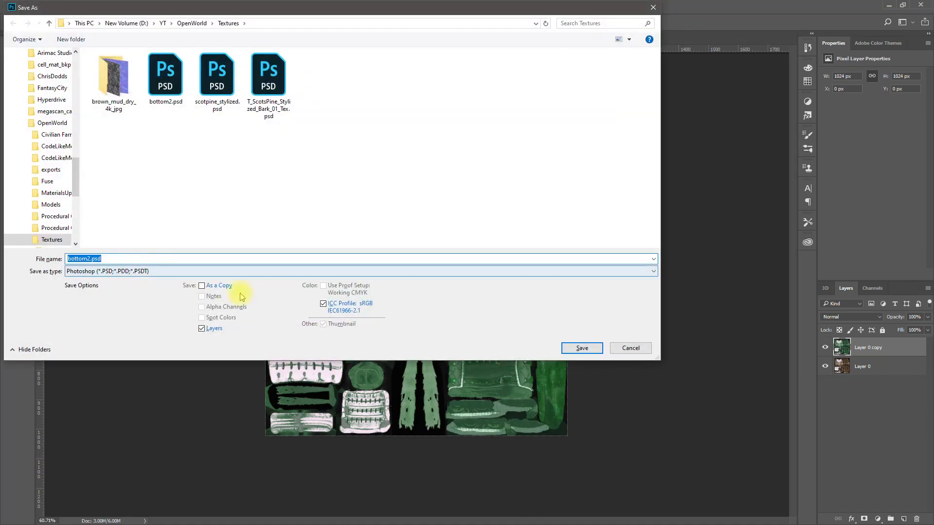
pyautogui.click(63, 6)
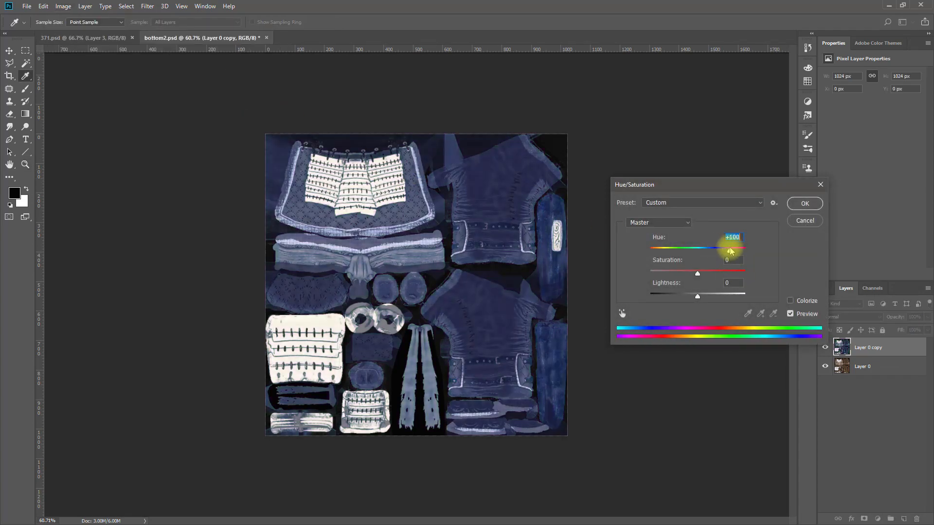
pyautogui.click(804, 204)
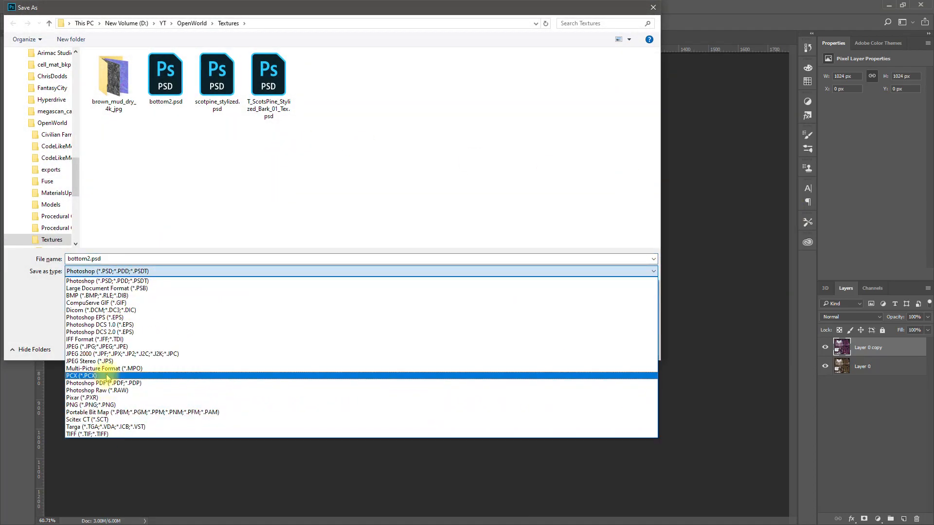
pyautogui.click(90, 404)
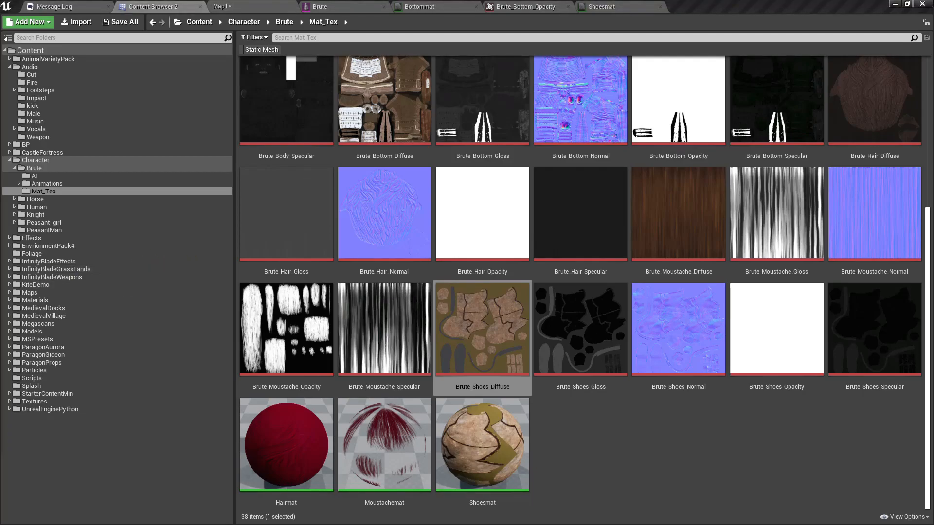
# - Import the recoloured PNG variants into Mat_Tex beside Brute_Bottom_Diffuse, then return to Photoshop
pyautogui.click(76, 22)
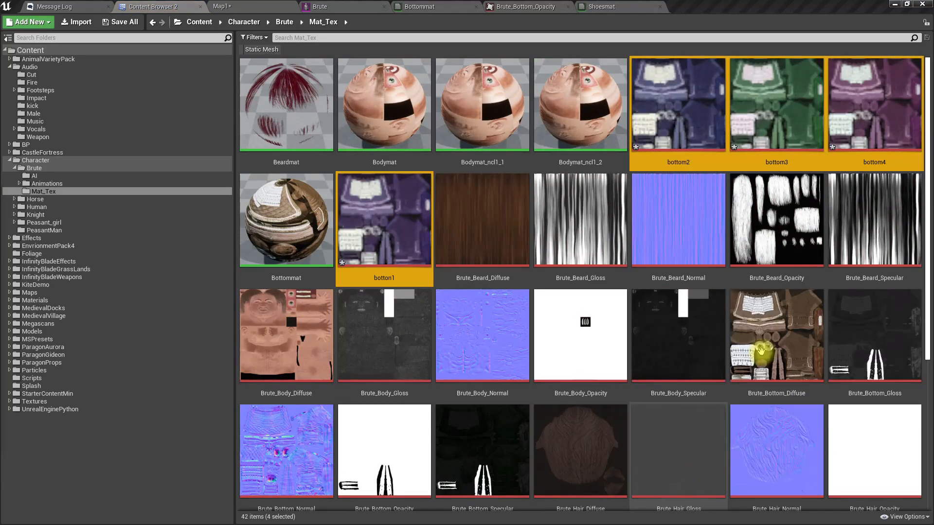
pyautogui.click(677, 104)
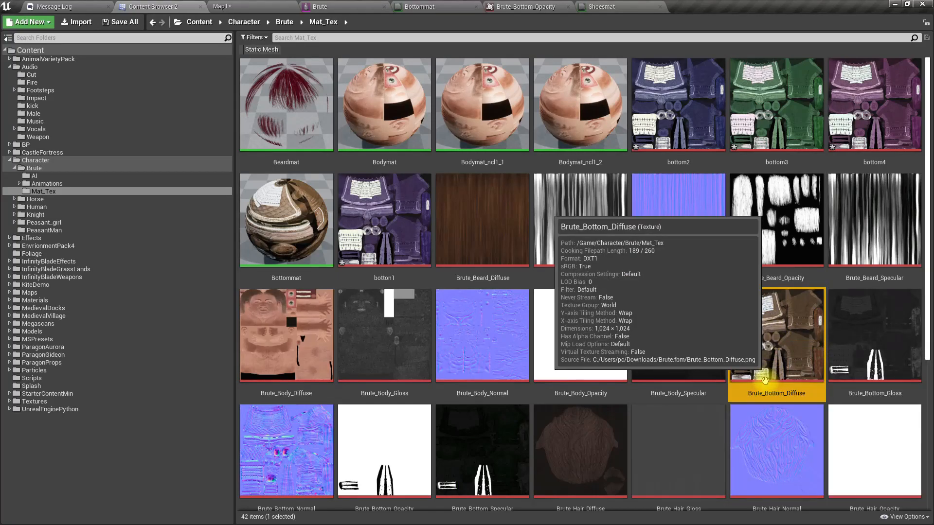
pyautogui.moveTo(388, 27)
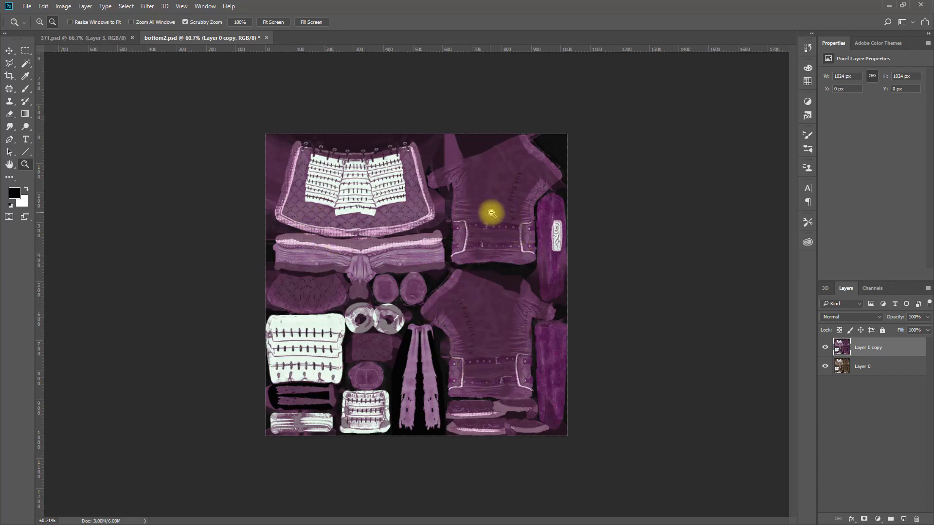
pyautogui.moveTo(492, 208)
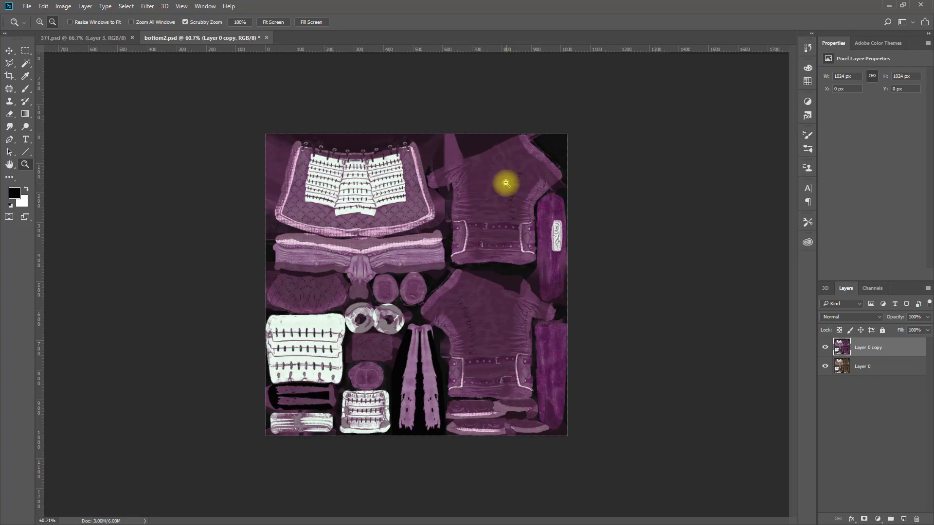
pyautogui.press('Alt+Tab')
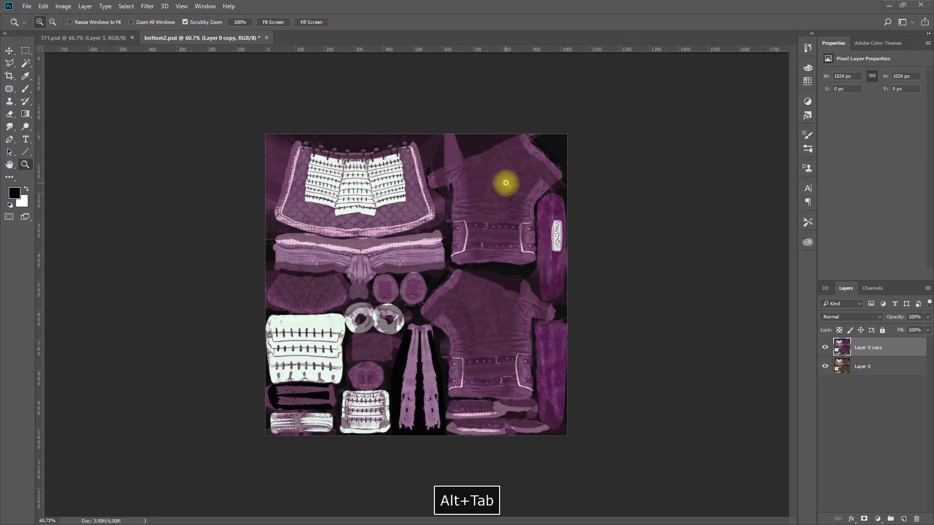
# - Convert Bottommat's diffuse Texture Sample to a parameter named Cloth_Diffuse and apply it
pyautogui.press('alt+tab')
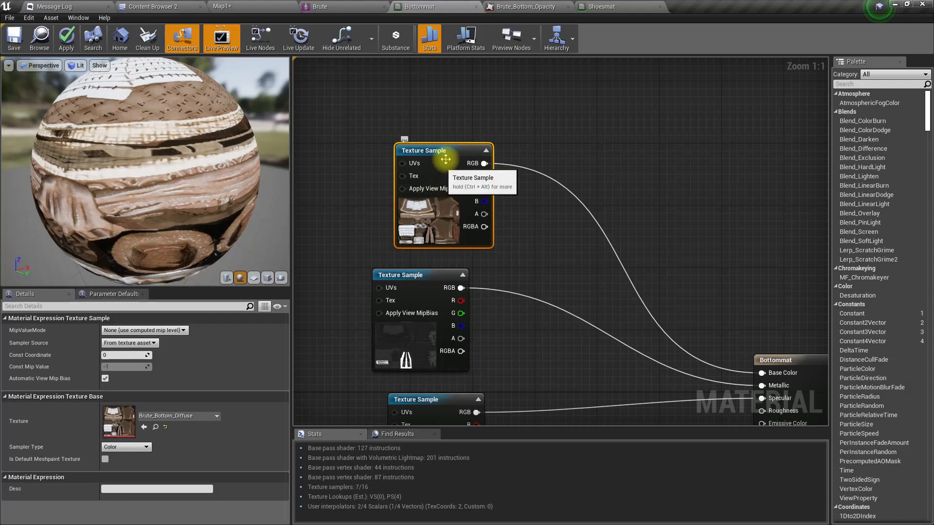
pyautogui.rightClick(446, 159)
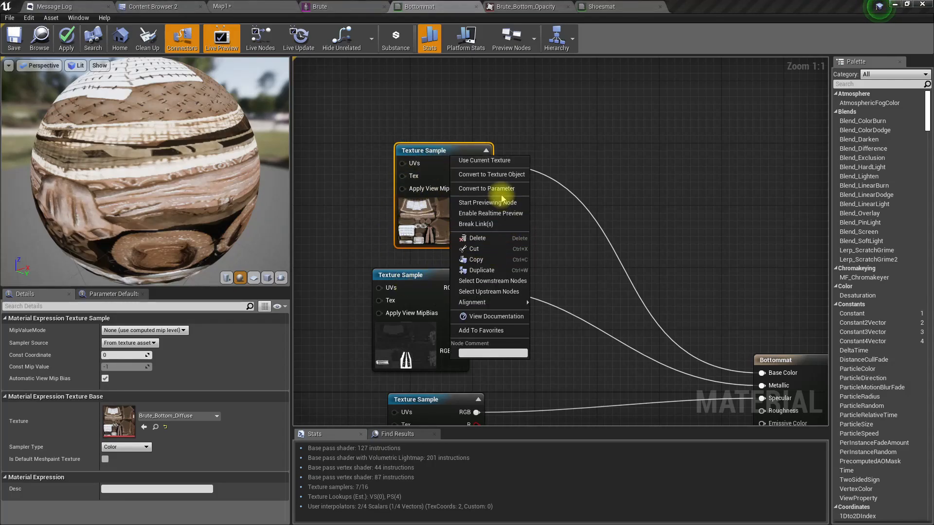
pyautogui.click(487, 188)
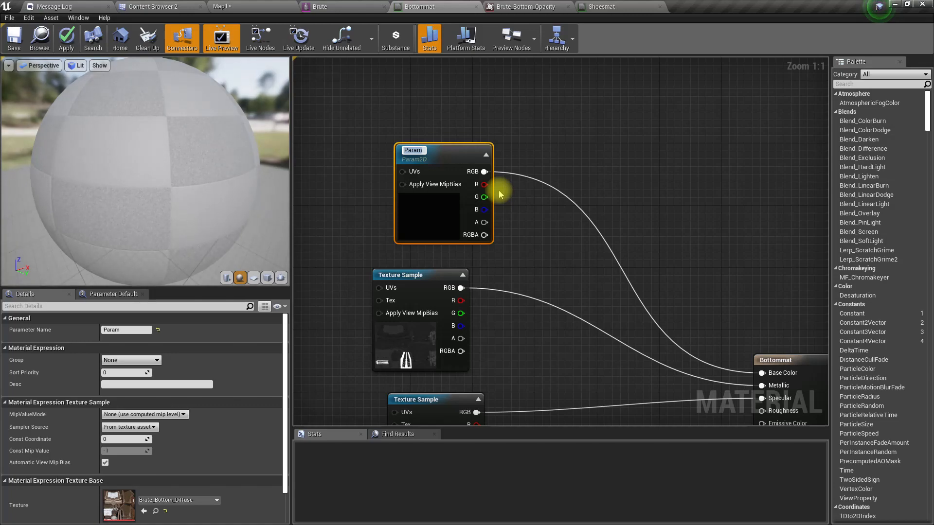
pyautogui.write('Bottom_texture')
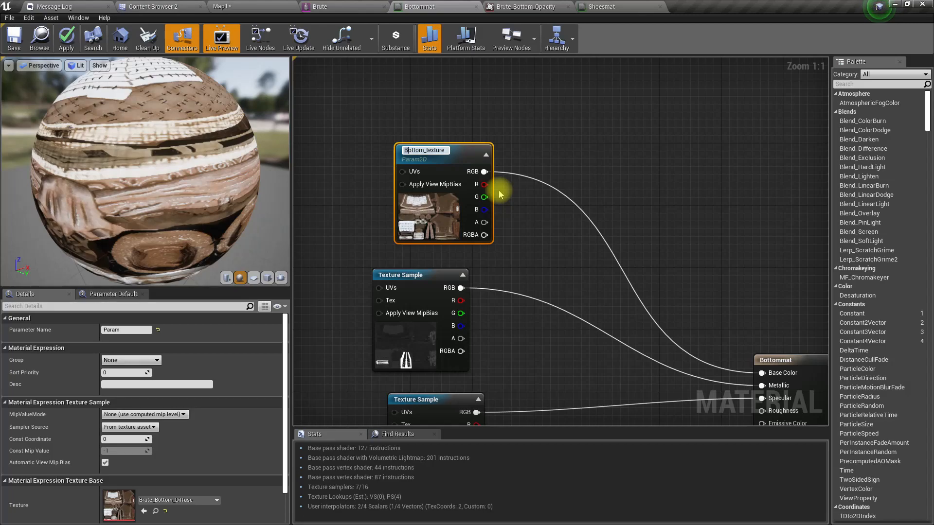
pyautogui.press('ctrl+a')
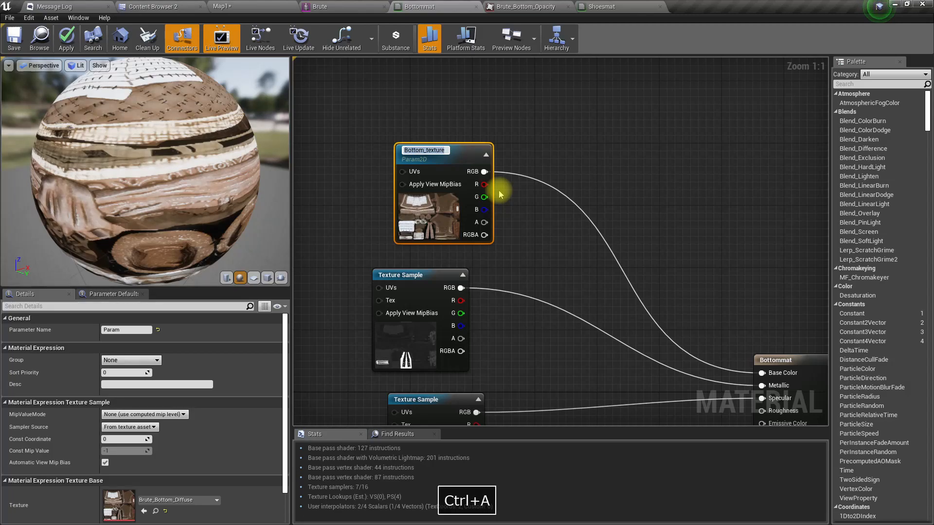
pyautogui.write('Cloth_Diffuse')
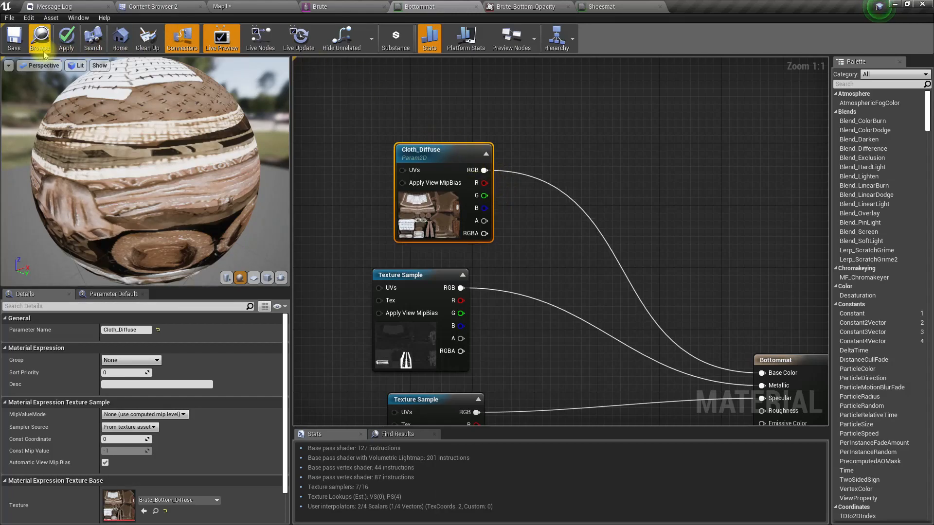
pyautogui.click(66, 38)
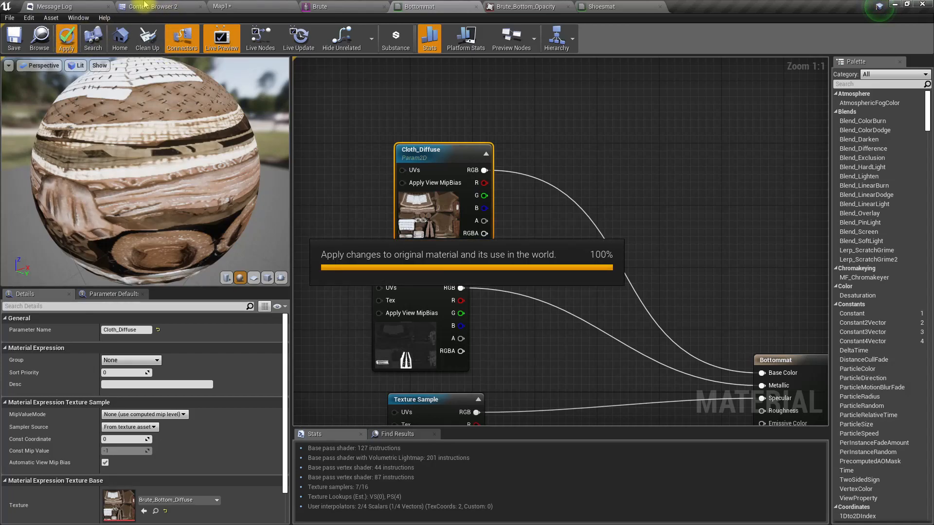
pyautogui.click(153, 7)
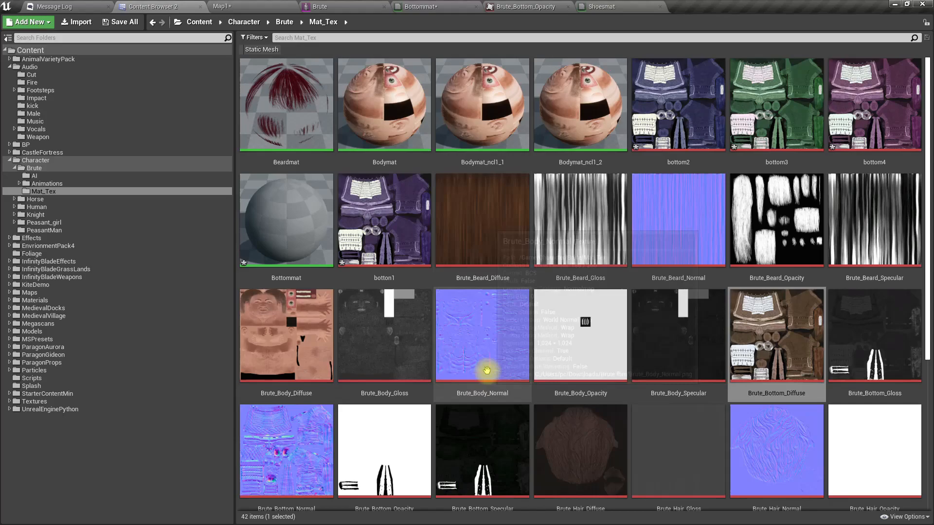
# - From the level, edit Ch_Civillian and add a new function RandomizeCloth
pyautogui.click(53, 6)
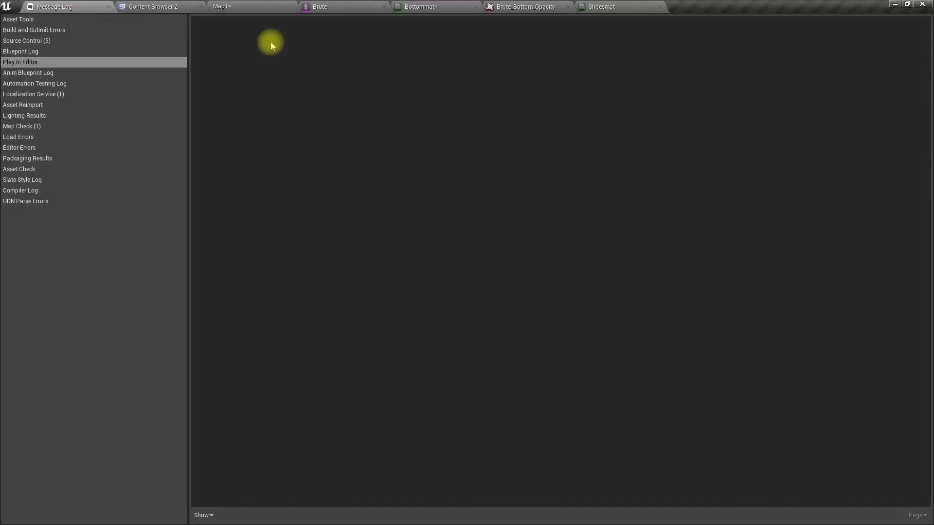
pyautogui.click(222, 7)
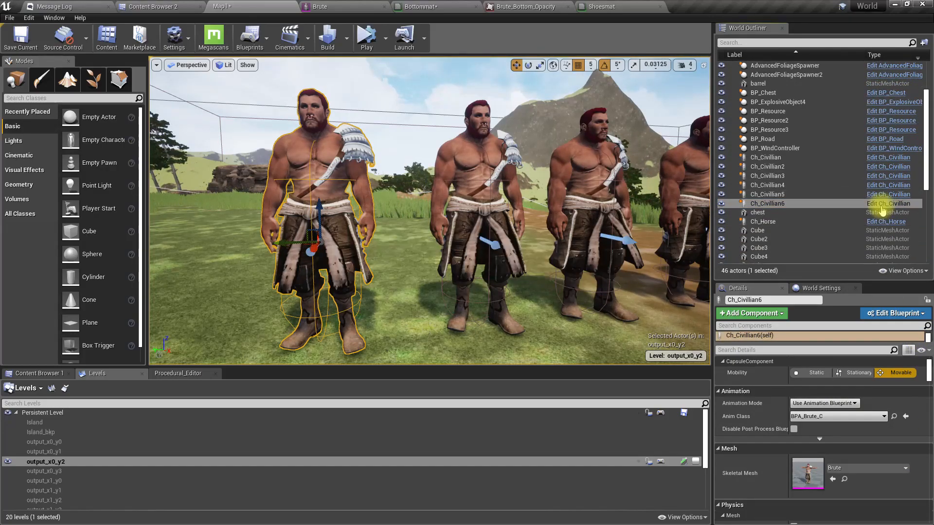
pyautogui.click(894, 312)
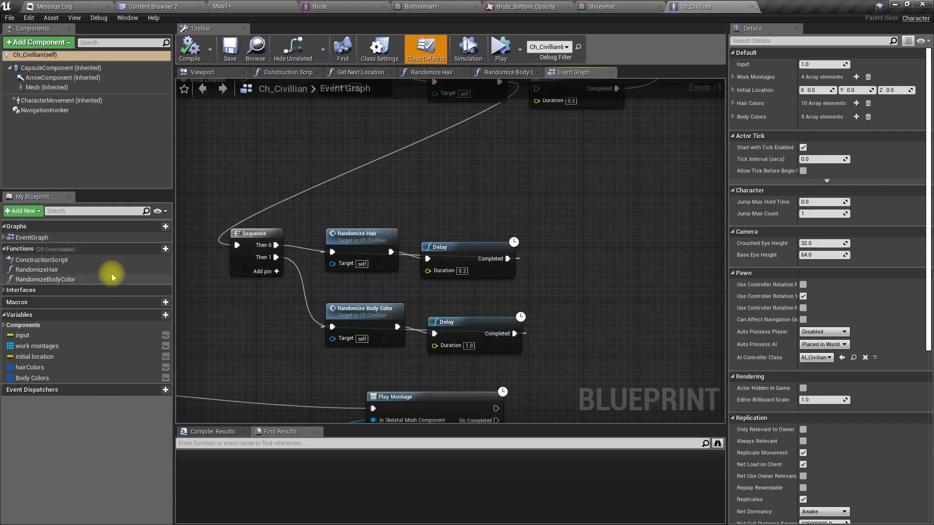
pyautogui.click(156, 248)
pyautogui.write('RandomizeCloth')
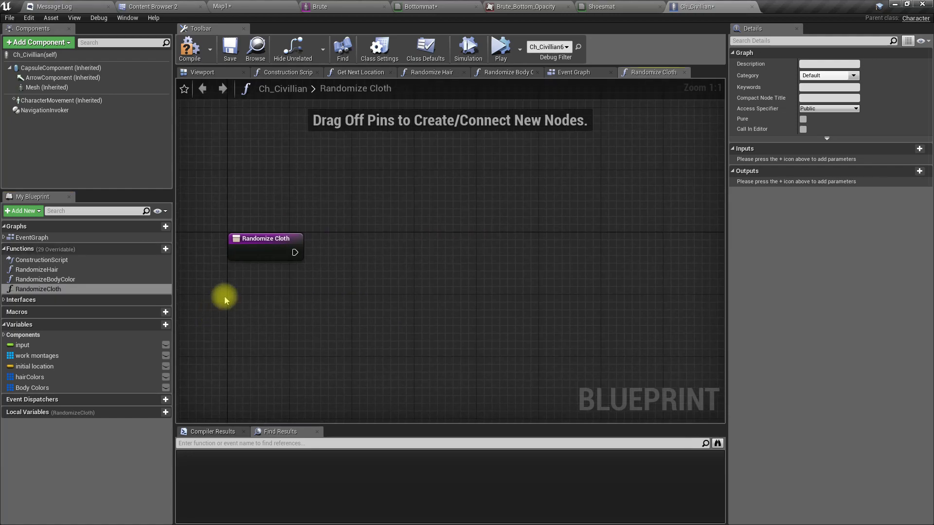
# - Drag off RandomizeCloth's entry pin and search 'apple' for a node to add
pyautogui.moveTo(303, 252); pyautogui.dragTo(477, 269)
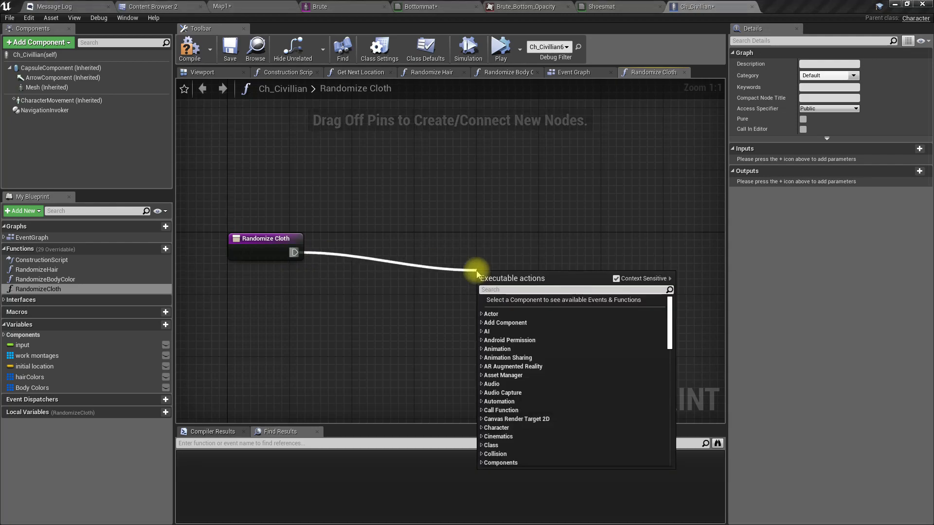
pyautogui.write('apply t')
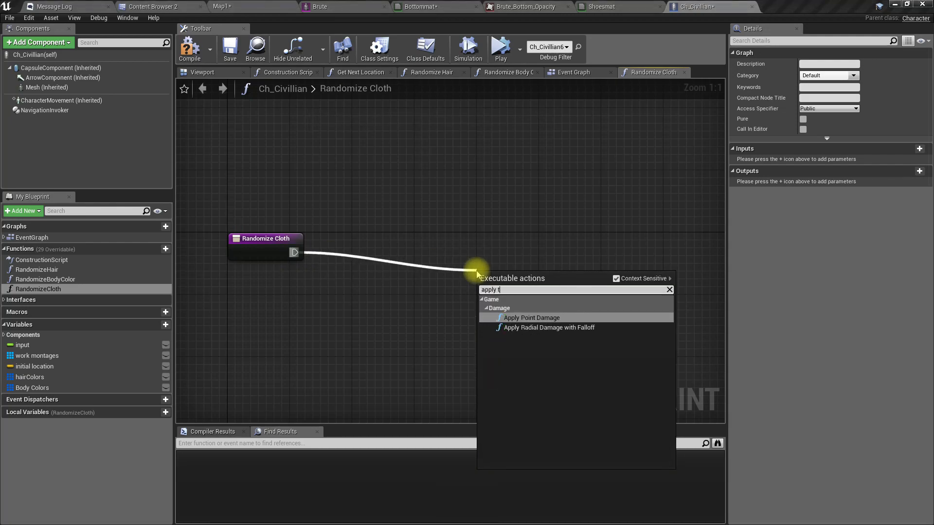
pyautogui.write('e')
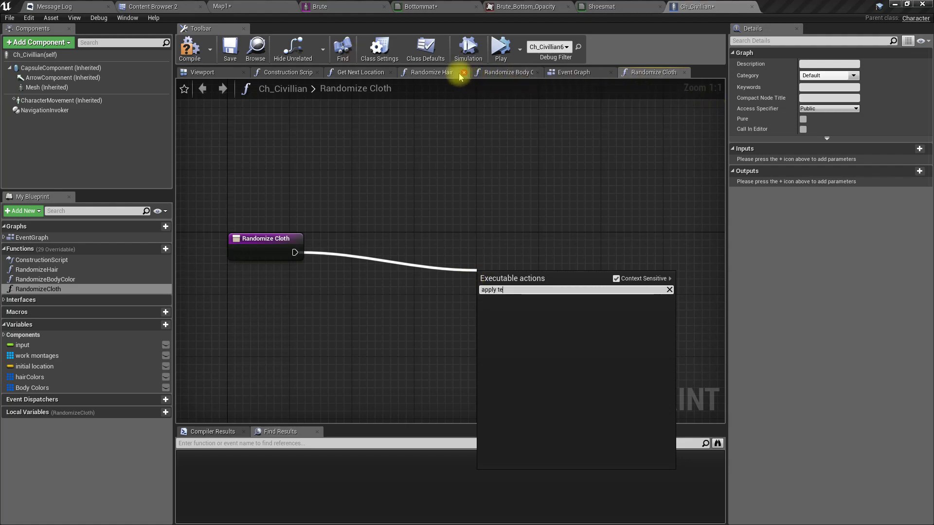
pyautogui.click(431, 72)
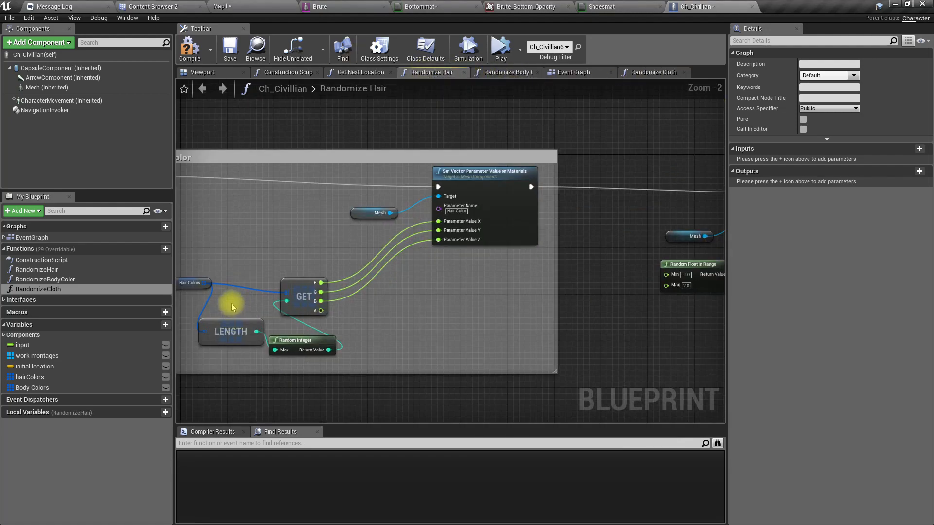
# - In Randomize Cloth, create a dynamic material instance of the mesh's Bottommat at element index 7
pyautogui.click(654, 72)
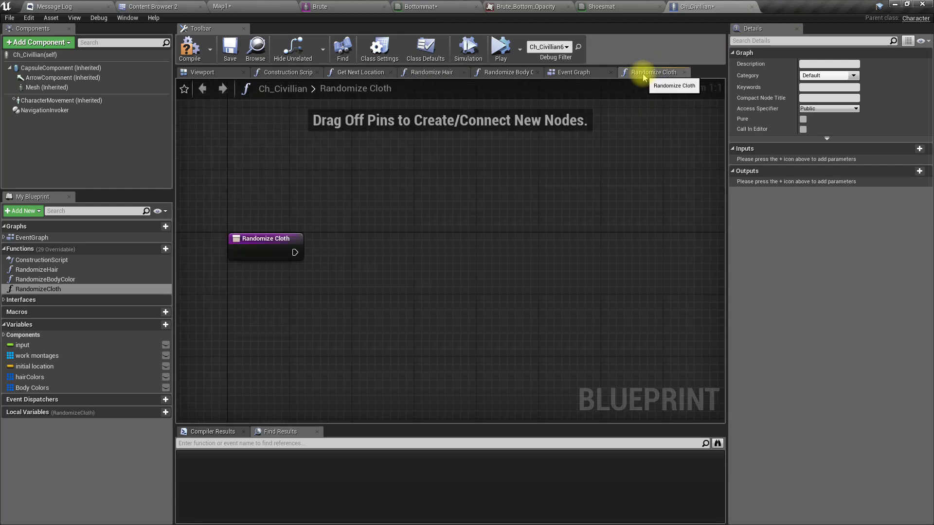
pyautogui.click(47, 87)
pyautogui.write('a')
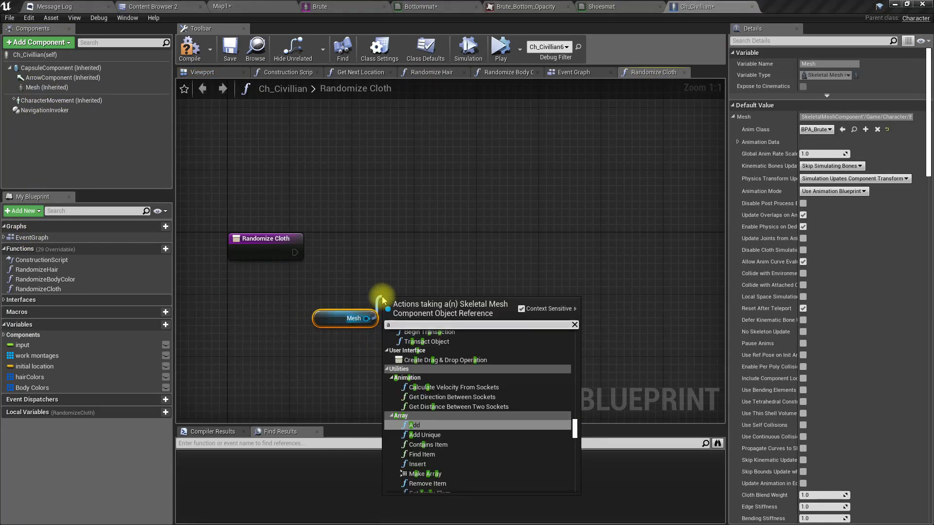
pyautogui.write('pply')
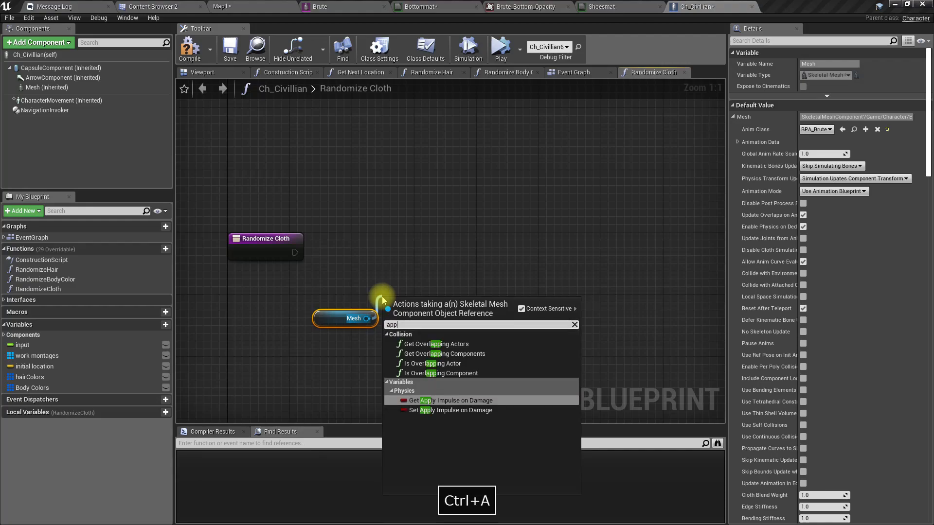
pyautogui.write('set tex')
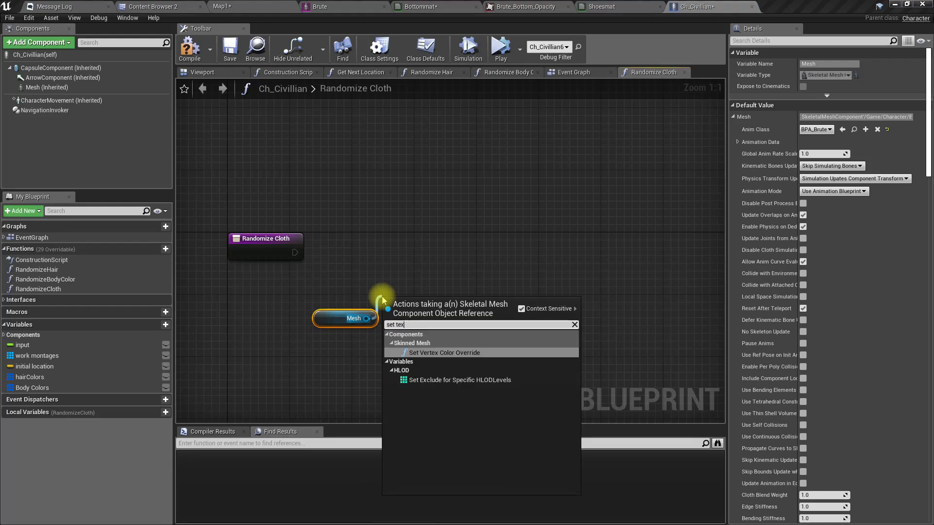
pyautogui.press('BackSpace')
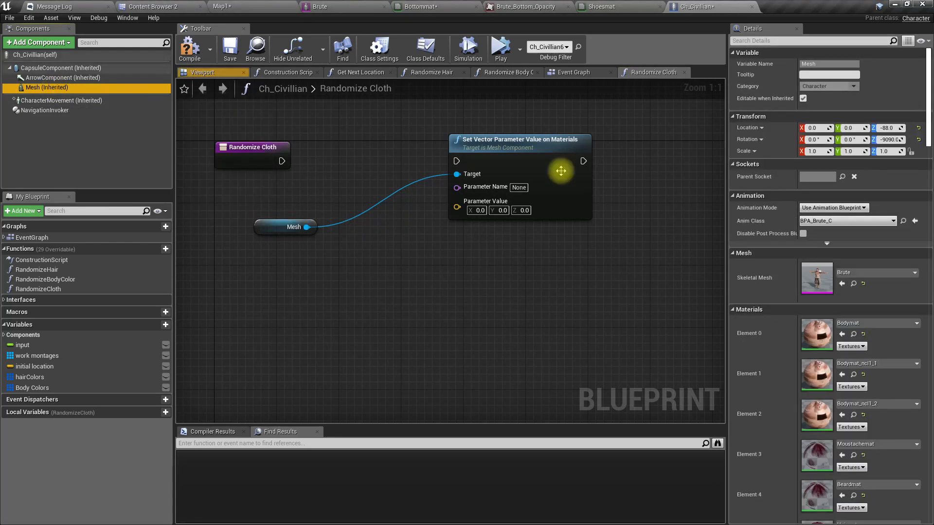
pyautogui.scroll(-3)
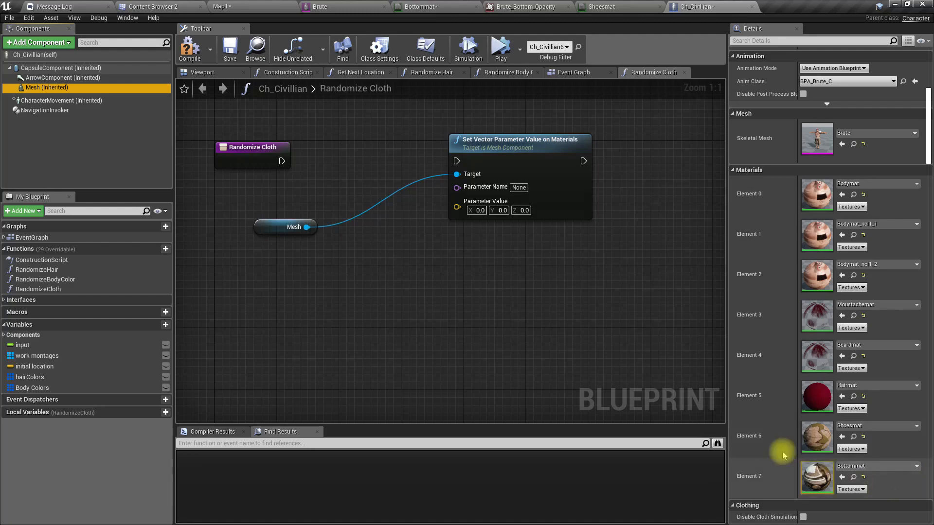
pyautogui.moveTo(912, 490)
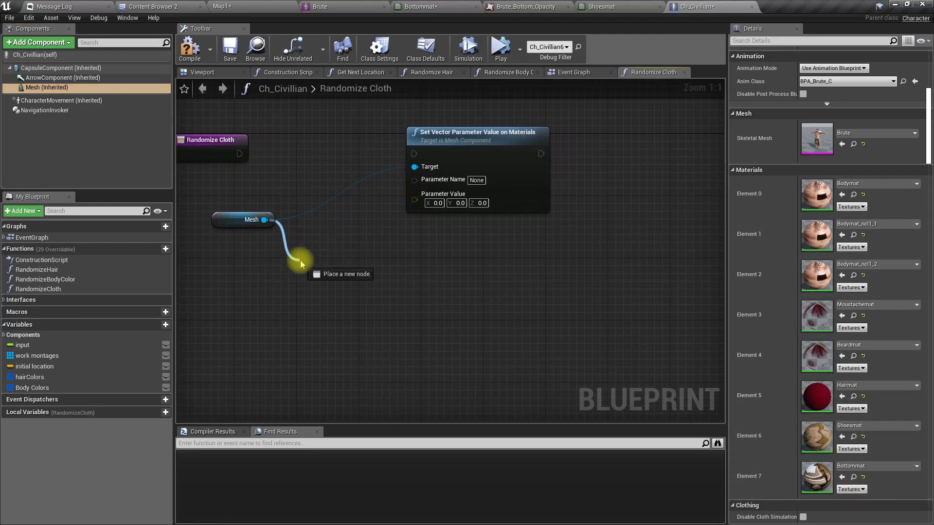
pyautogui.write('dynamic ins')
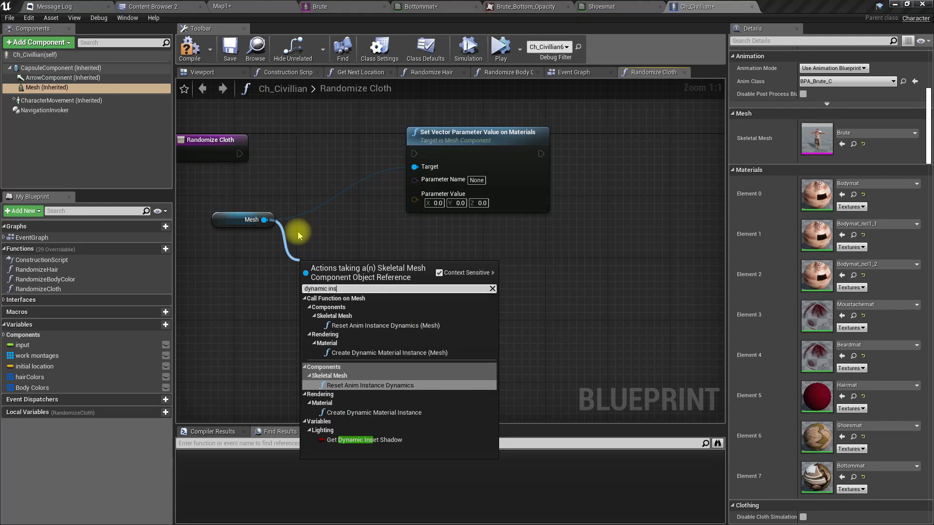
pyautogui.moveTo(373, 412)
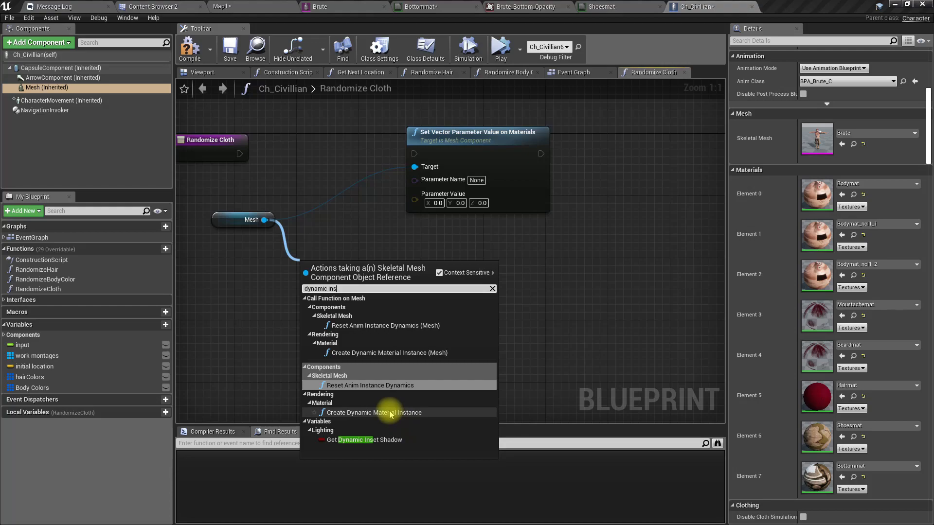
pyautogui.click(373, 413)
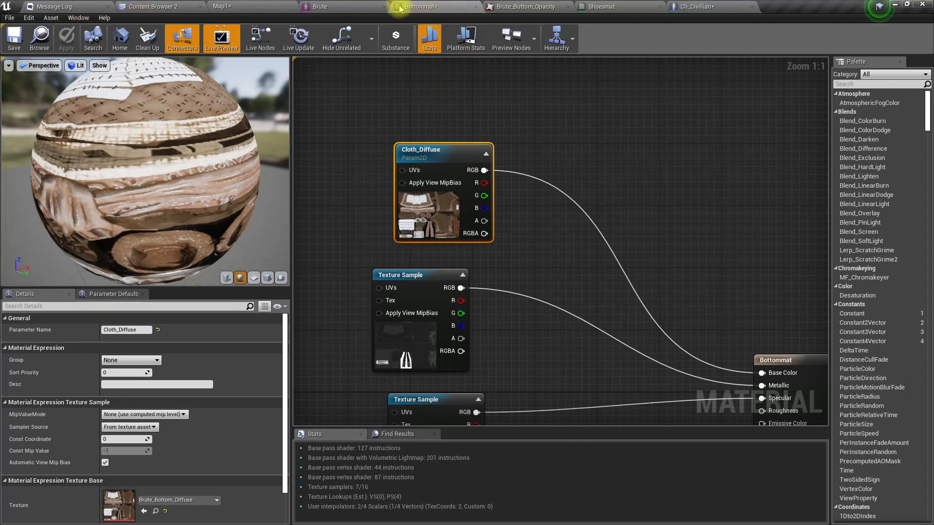
# - Add a Set Texture Parameter Value node on that instance with parameter name Cloth_Diffuse
pyautogui.click(153, 6)
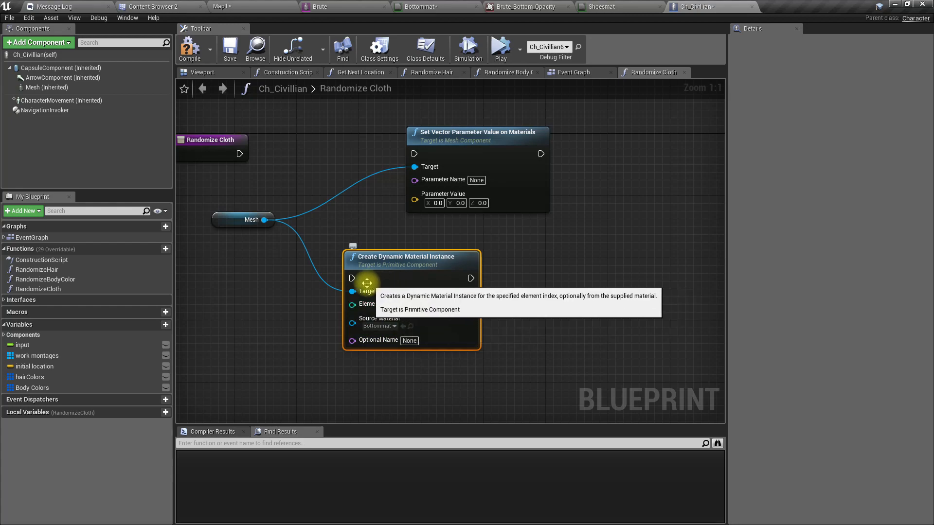
pyautogui.press('Delete')
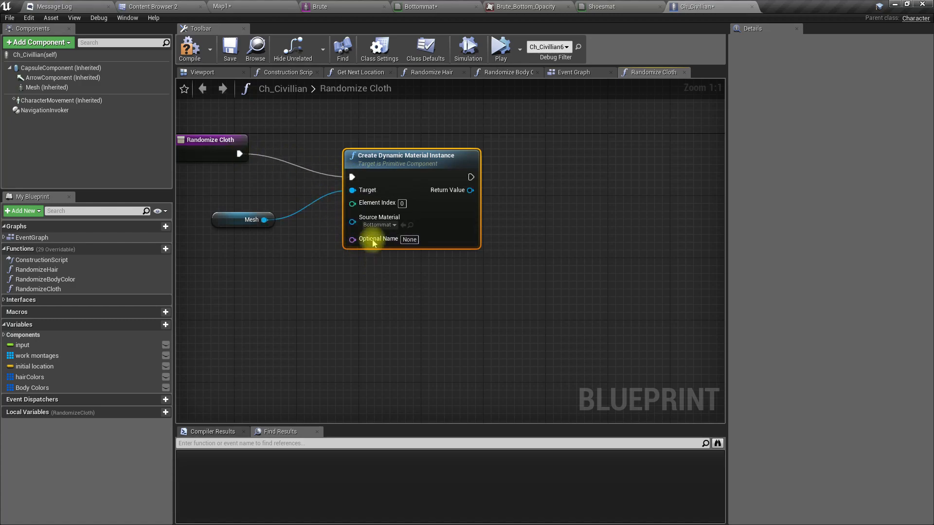
pyautogui.moveTo(740, 378)
pyautogui.write('set')
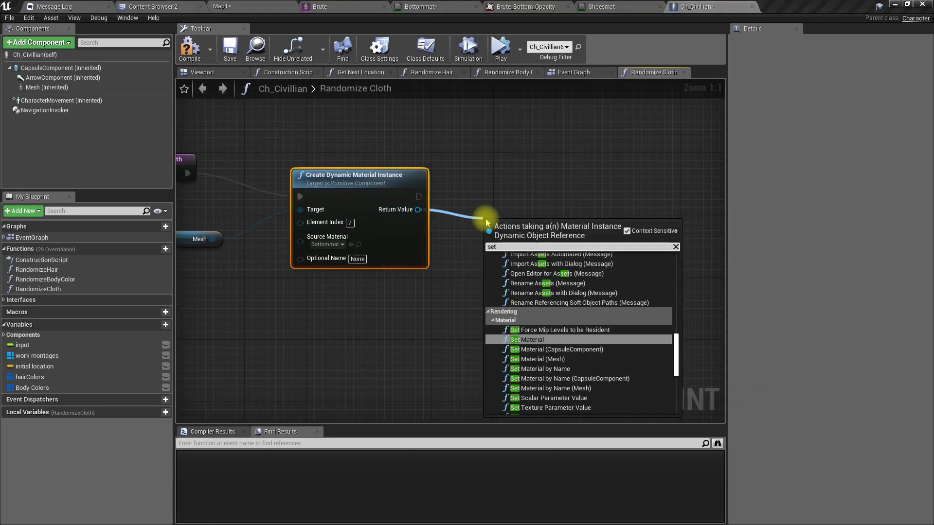
pyautogui.click(555, 407)
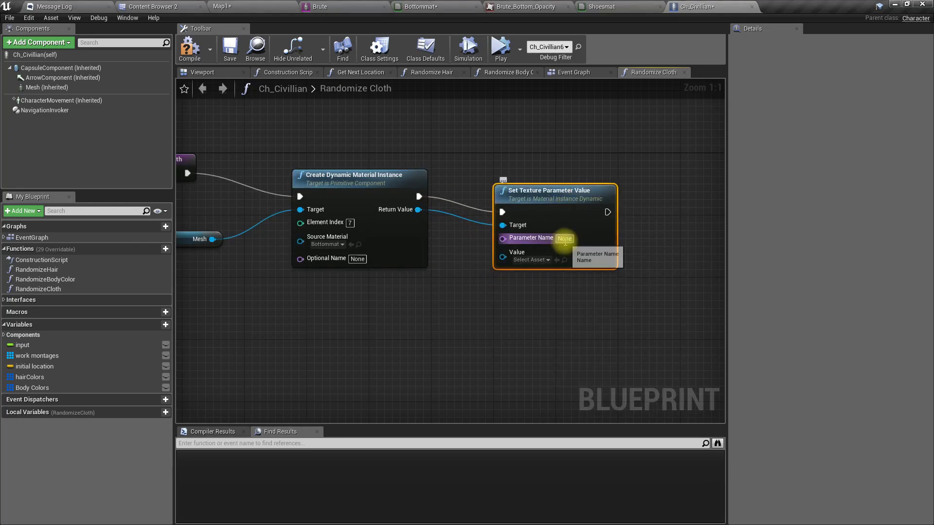
pyautogui.press('ctrl+v')
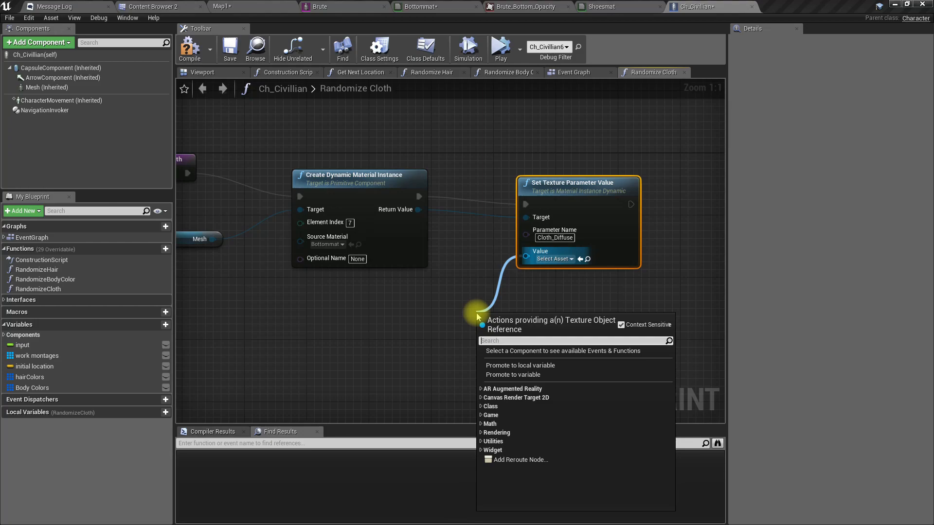
pyautogui.write('get')
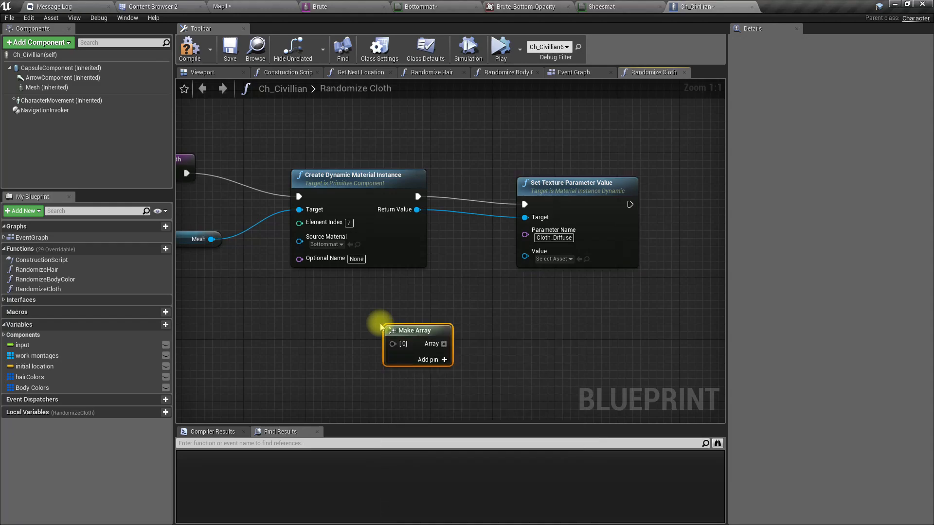
pyautogui.moveTo(554, 290)
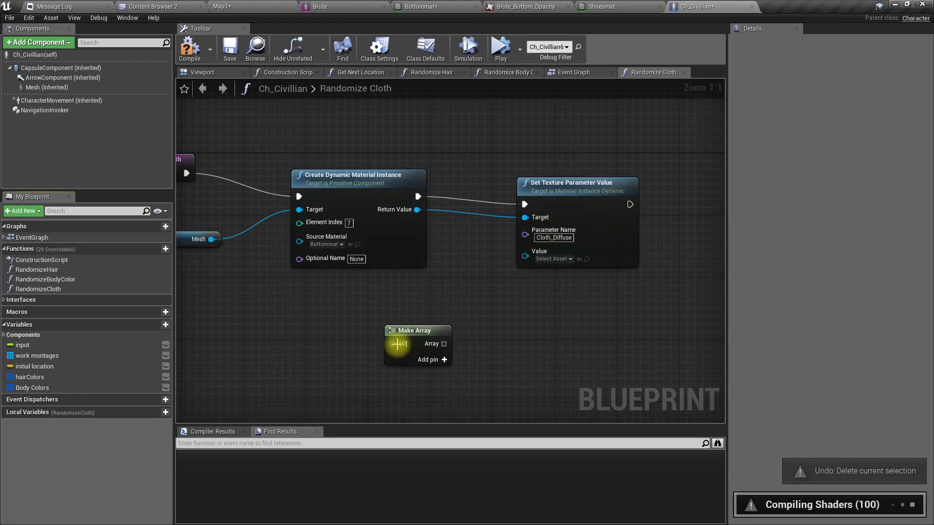
# - Replace the Make Array node with a 'cloth textures' Texture array variable
pyautogui.press('Delete')
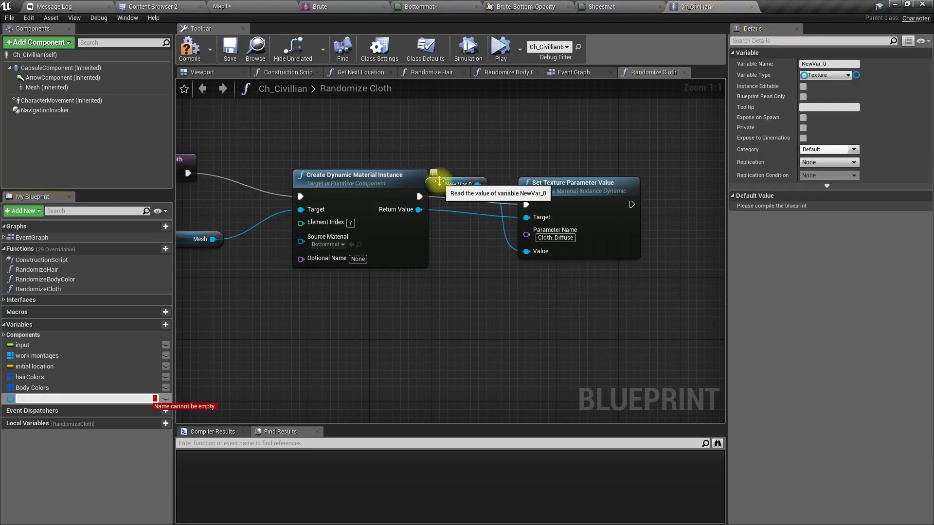
pyautogui.write('cloth textures')
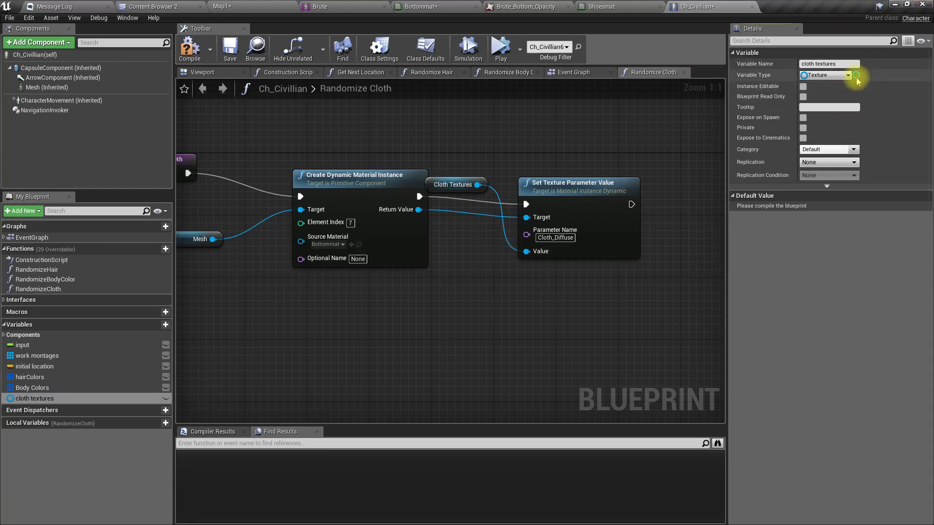
pyautogui.click(855, 75)
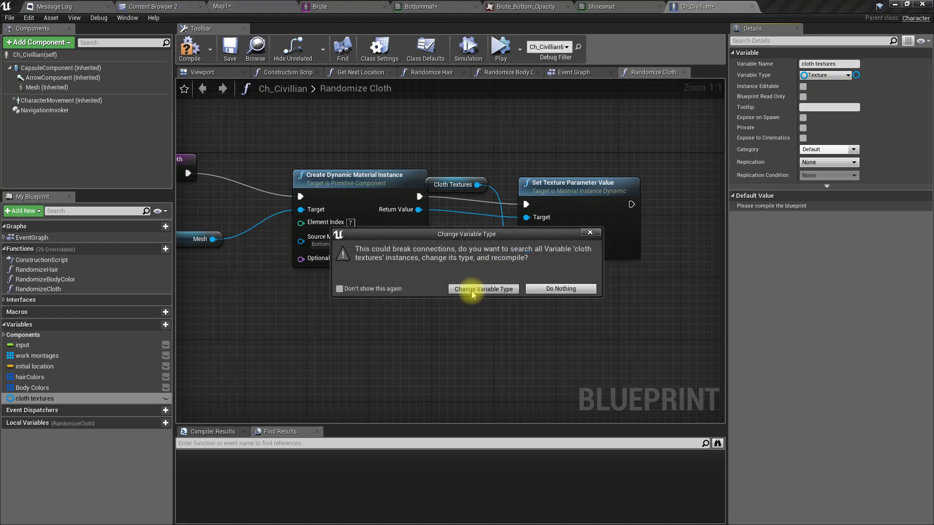
pyautogui.click(482, 288)
pyautogui.write('g')
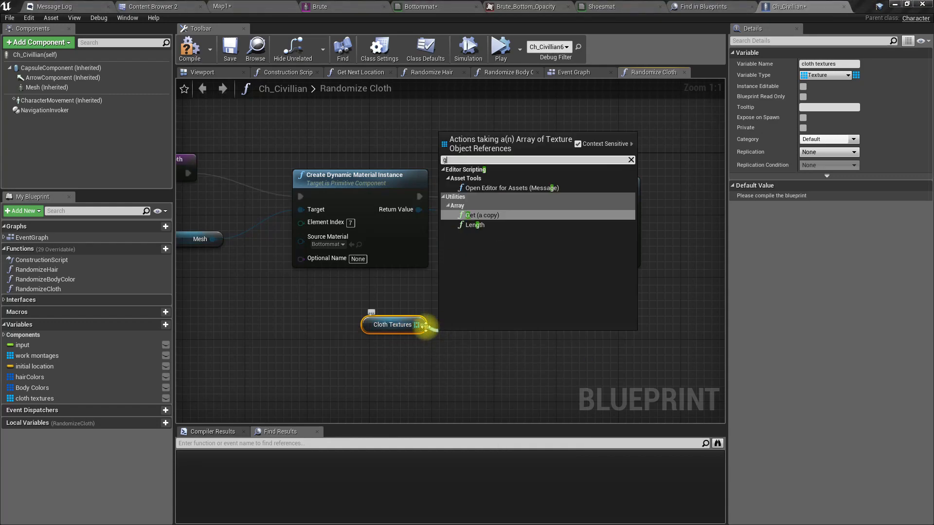
# - Feed a Random Integer indexed Get of cloth textures into the Cloth_Diffuse value pin
pyautogui.click(482, 215)
pyautogui.write('rand')
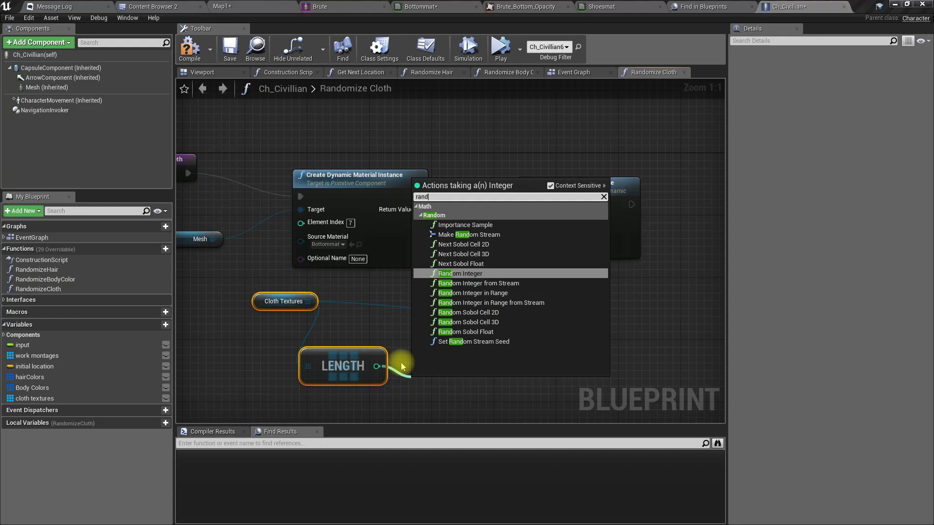
pyautogui.click(460, 273)
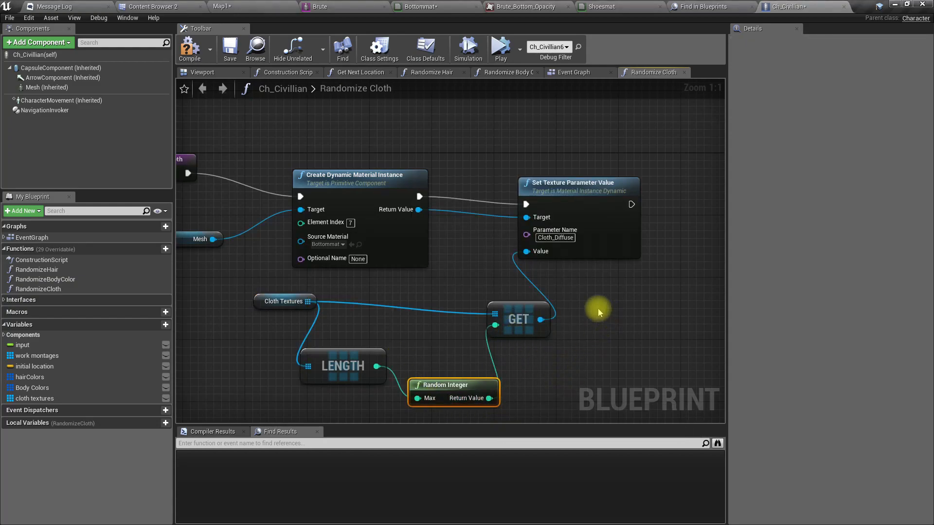
pyautogui.click(34, 399)
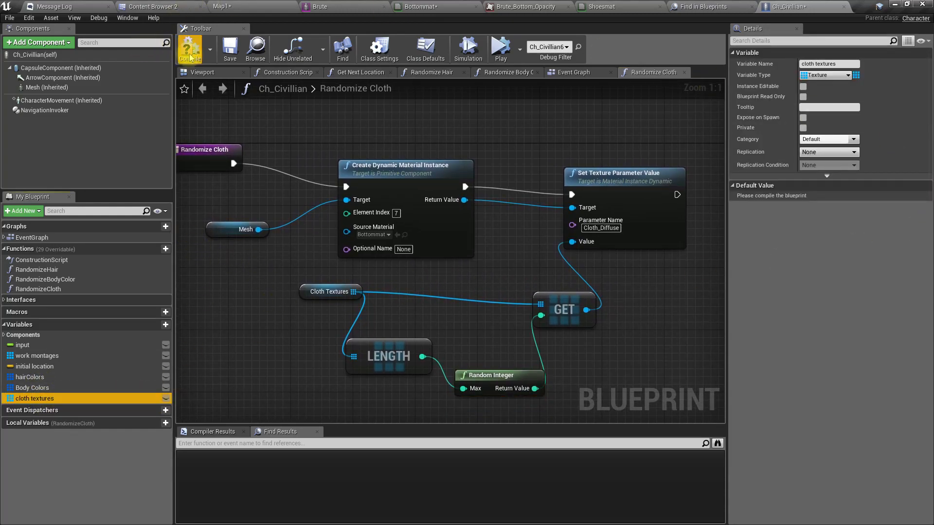
# - Compile and set Brute_Bottom_Diffuse as the first cloth textures default
pyautogui.click(856, 198)
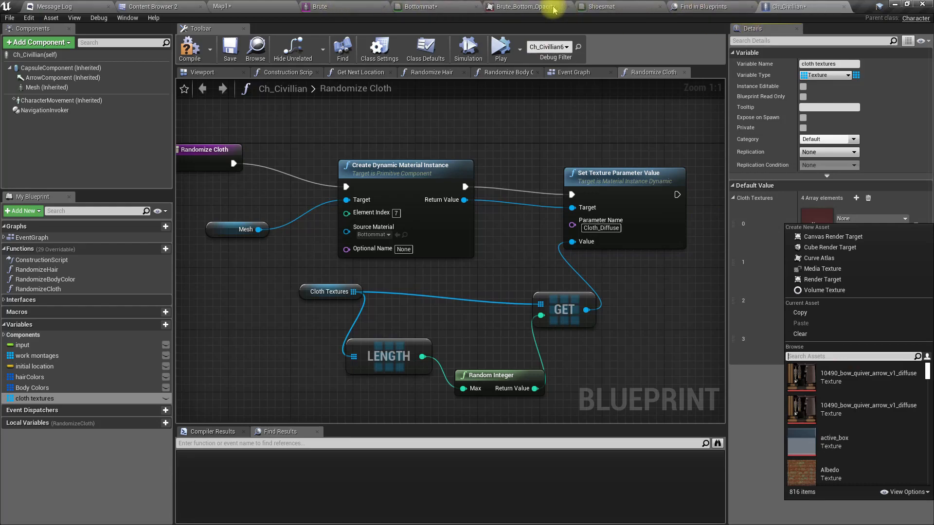
pyautogui.click(153, 7)
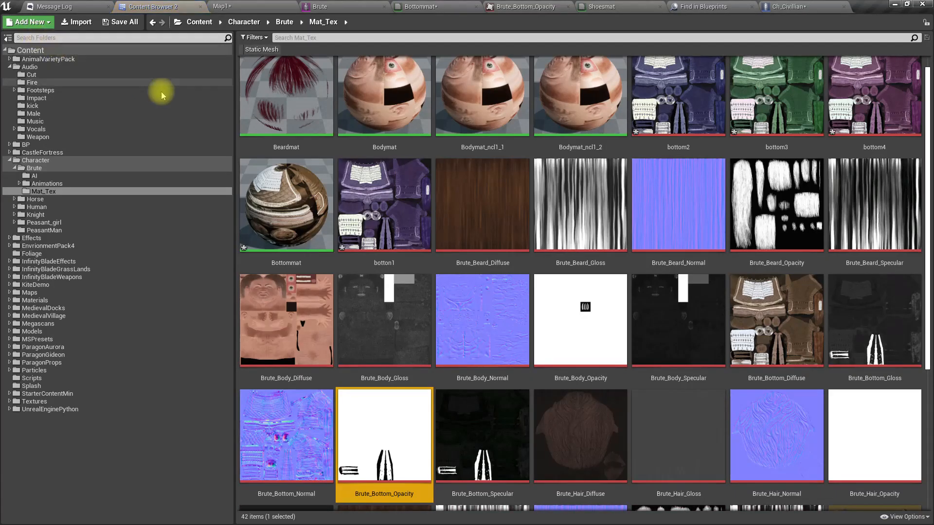
pyautogui.moveTo(473, 275)
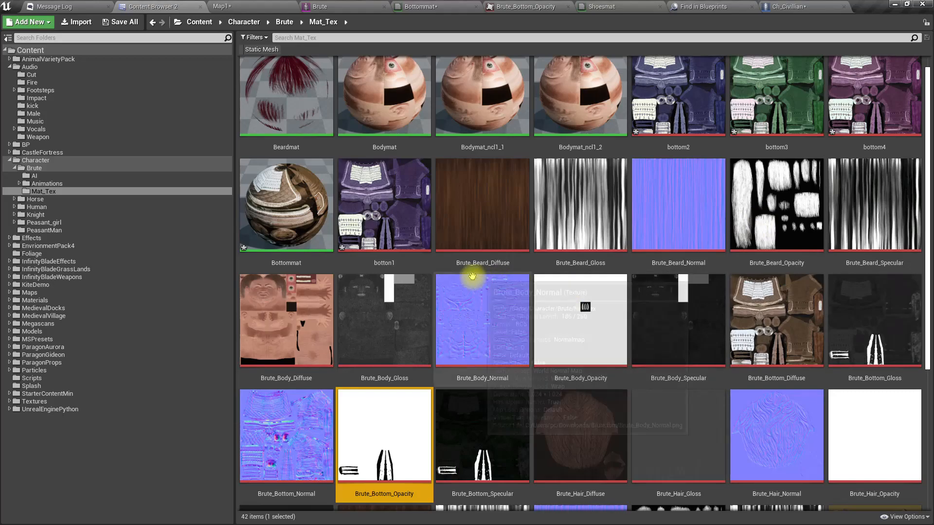
pyautogui.scroll(-3)
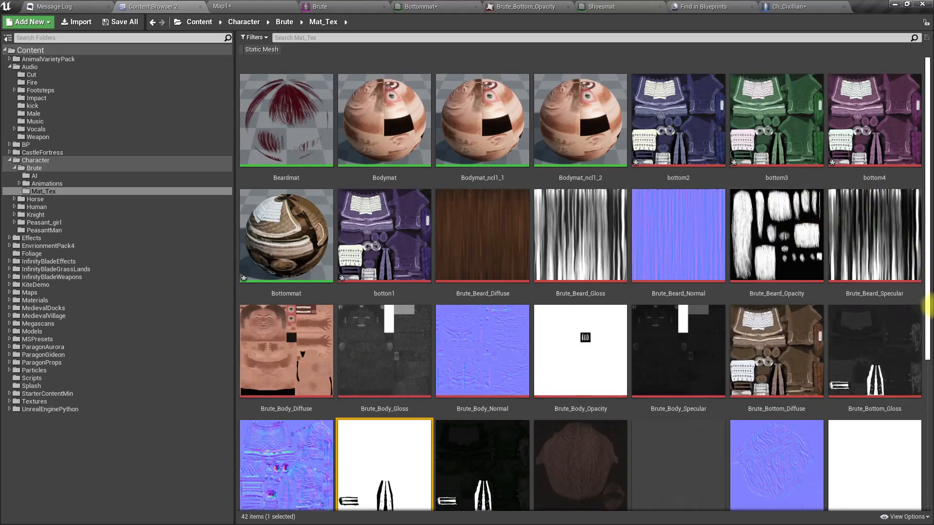
pyautogui.click(777, 350)
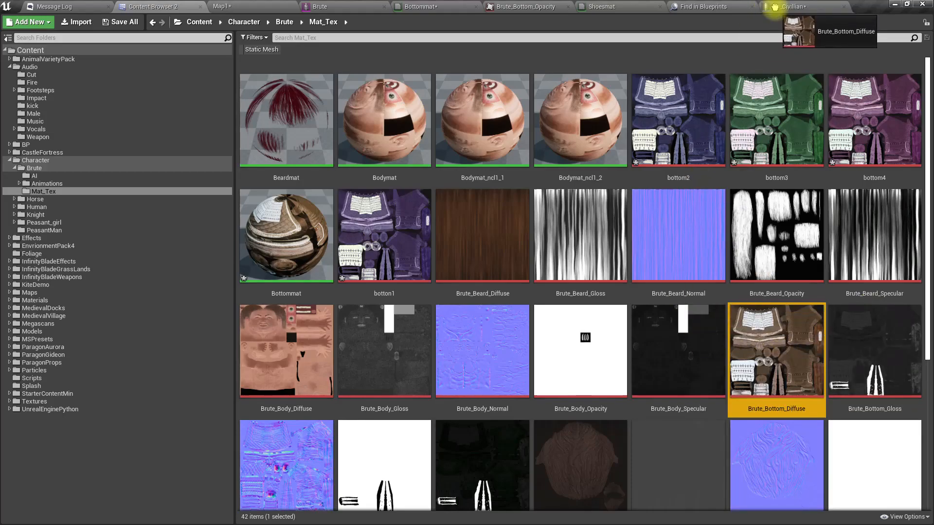
pyautogui.click(801, 7)
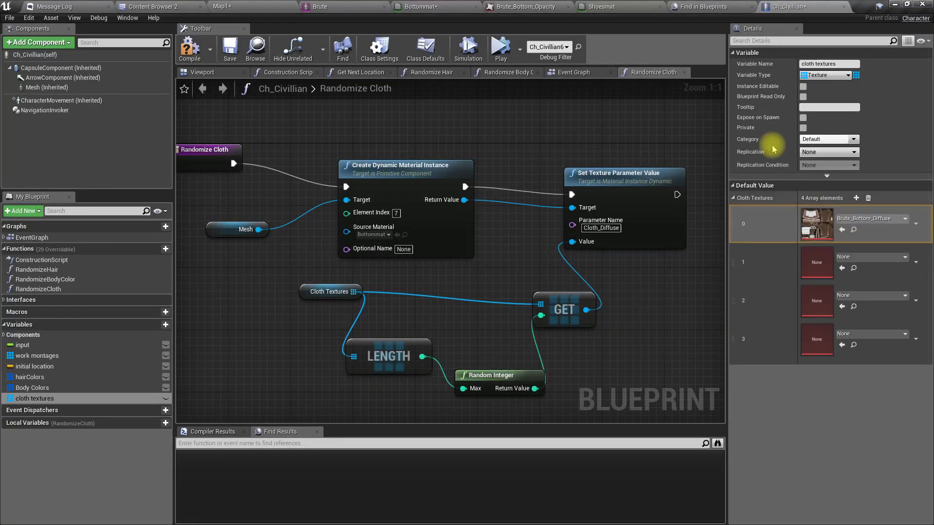
pyautogui.click(152, 6)
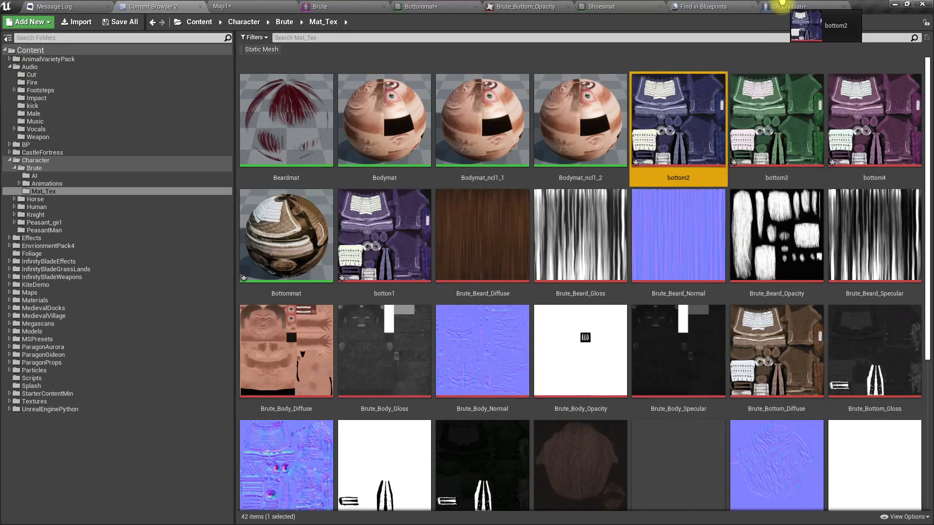
# - Fill the remaining slots with bottom2, bottom3, bottom4 and botton1 (five total) and save all
pyautogui.click(797, 7)
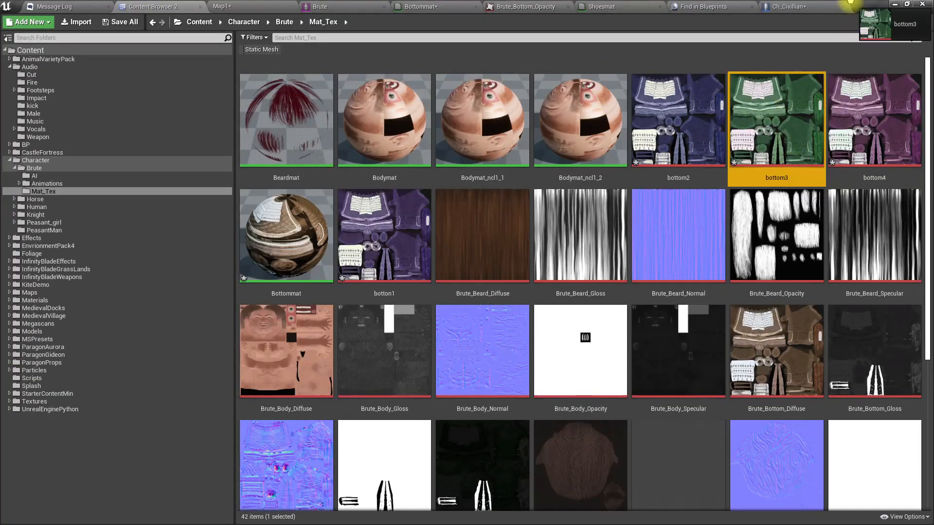
pyautogui.click(791, 7)
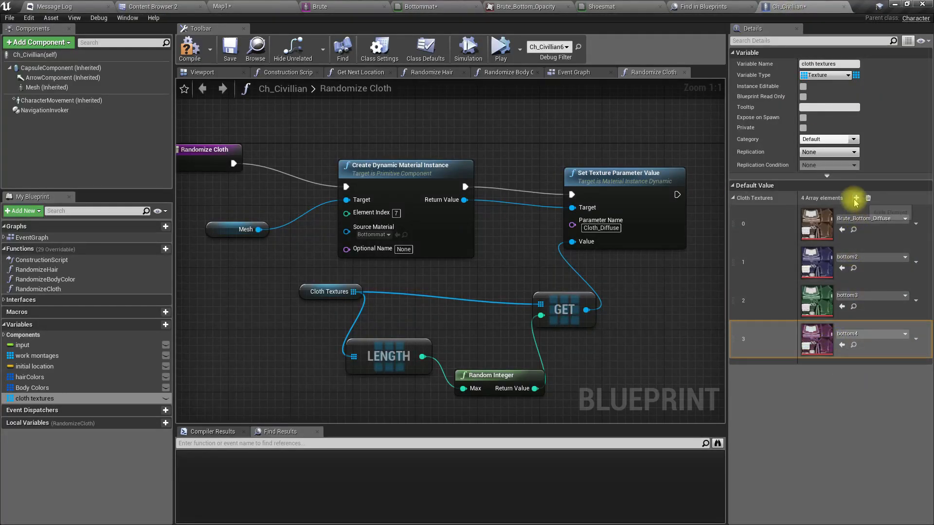
pyautogui.click(153, 7)
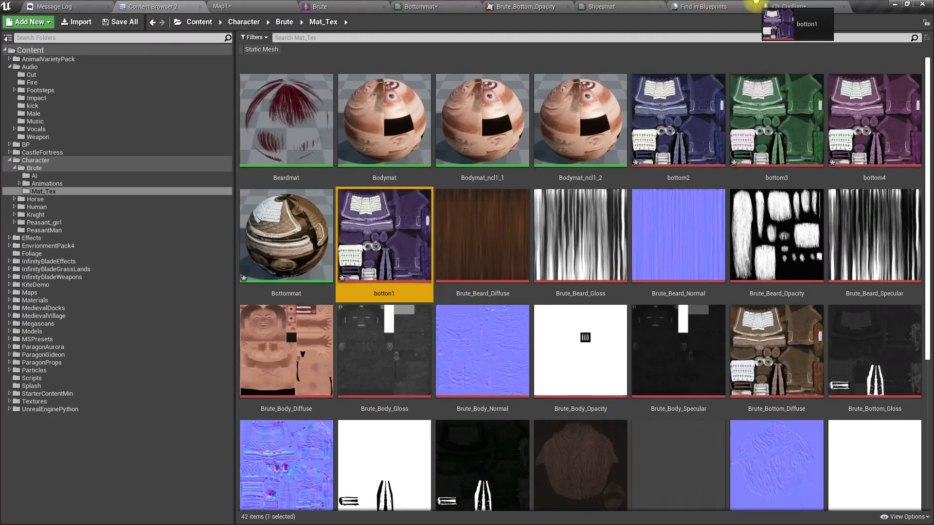
pyautogui.click(792, 6)
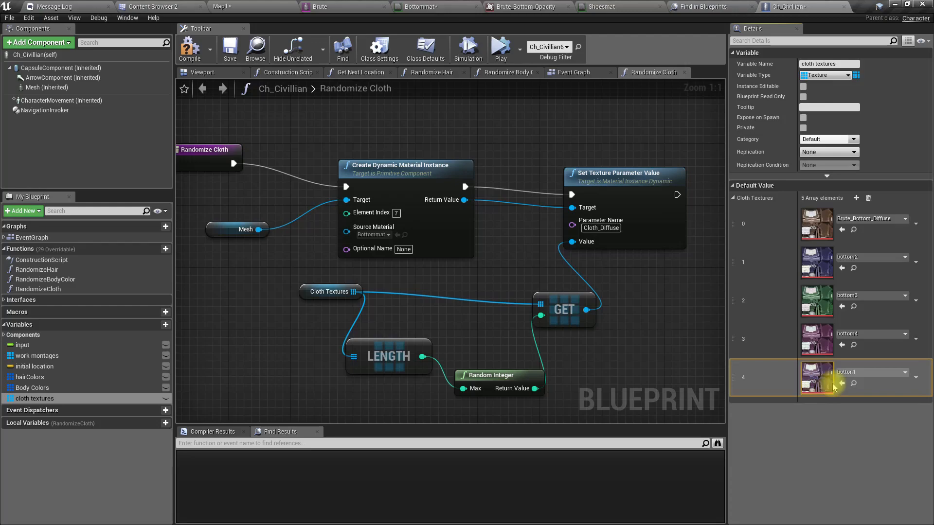
pyautogui.press('ctrl+shift+s')
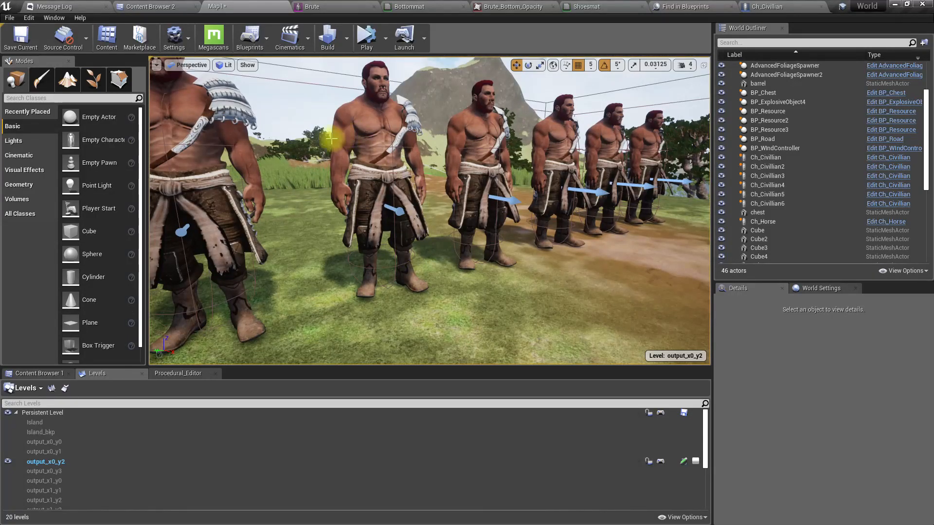
# - In the civilian event graph, call Randomize Cloth right after Randomize Body Color
pyautogui.click(768, 7)
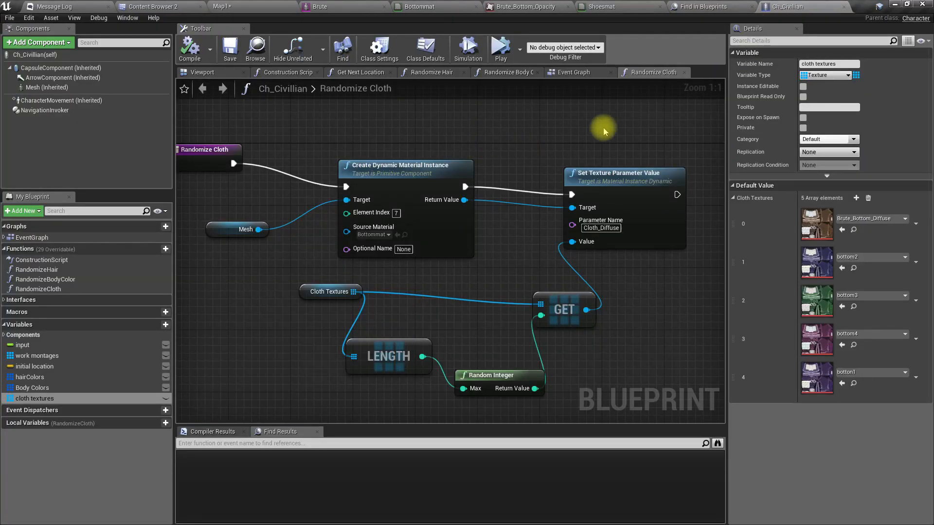
pyautogui.click(572, 71)
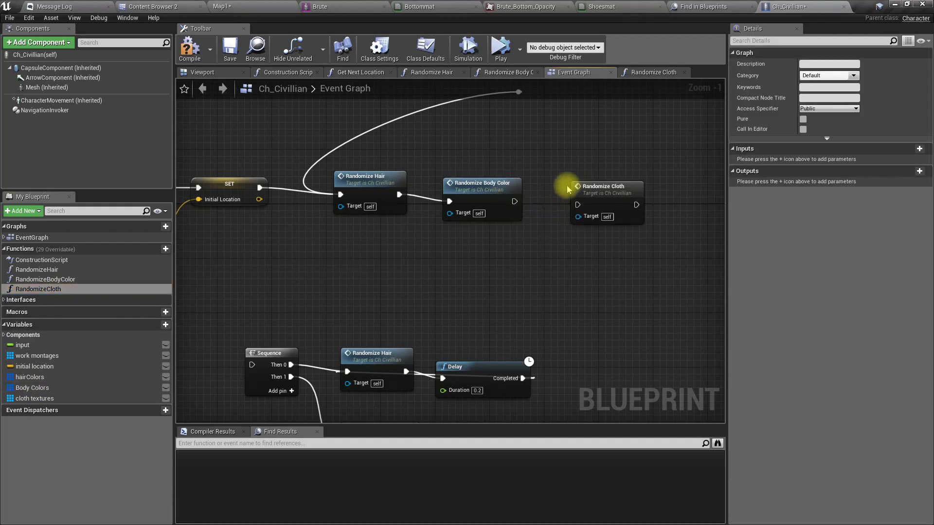
pyautogui.moveTo(514, 201); pyautogui.dragTo(577, 204)
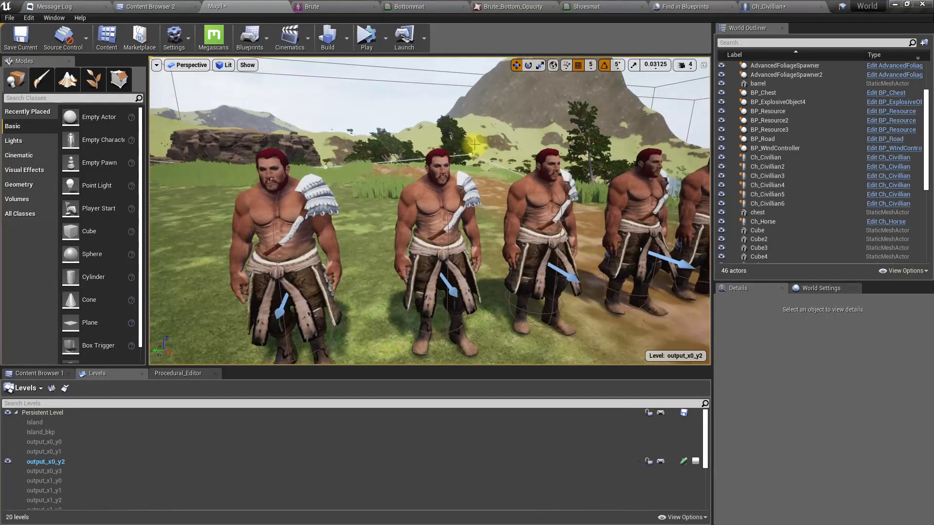
# - Play the level in a full-screen viewport to check the brutes' kilts
pyautogui.press('F11')
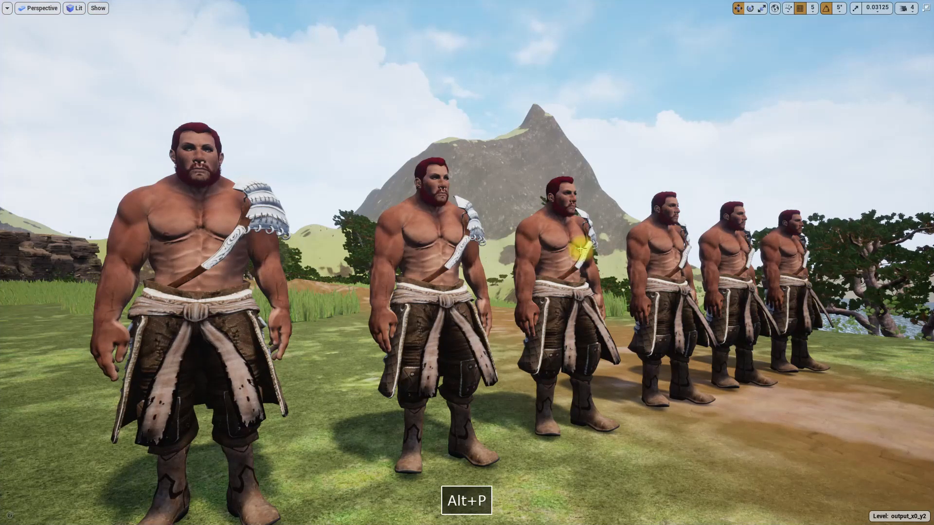
pyautogui.press('alt+p')
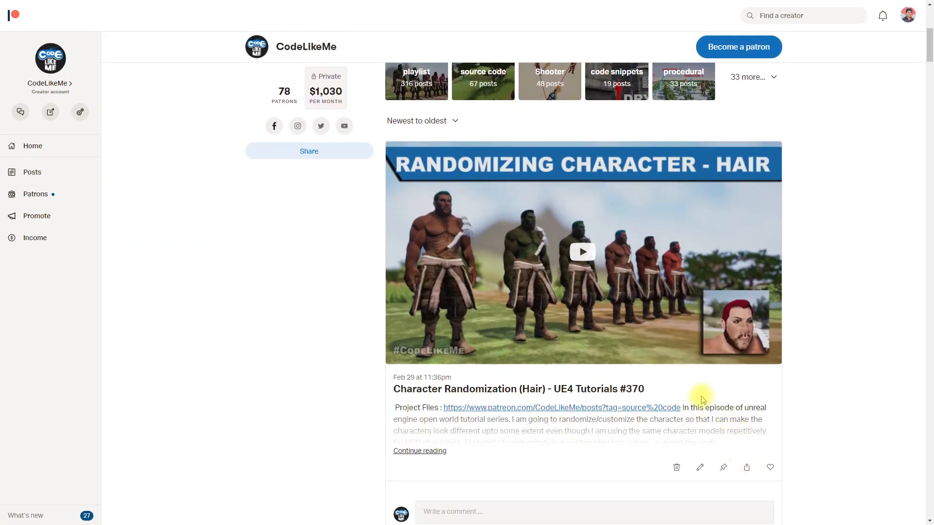
# - Open the Patreon Patrons relationship manager and zoom in on the patron list
pyautogui.scroll(-3)
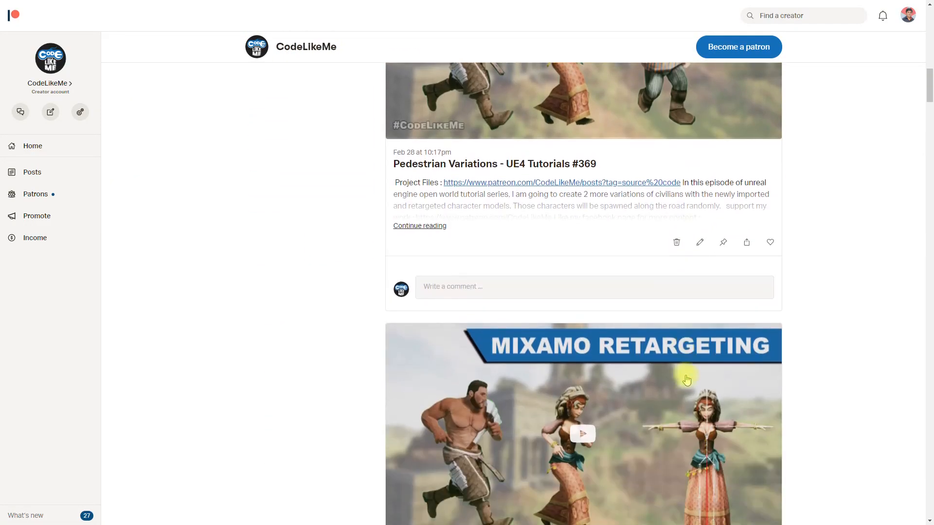
pyautogui.scroll(-3)
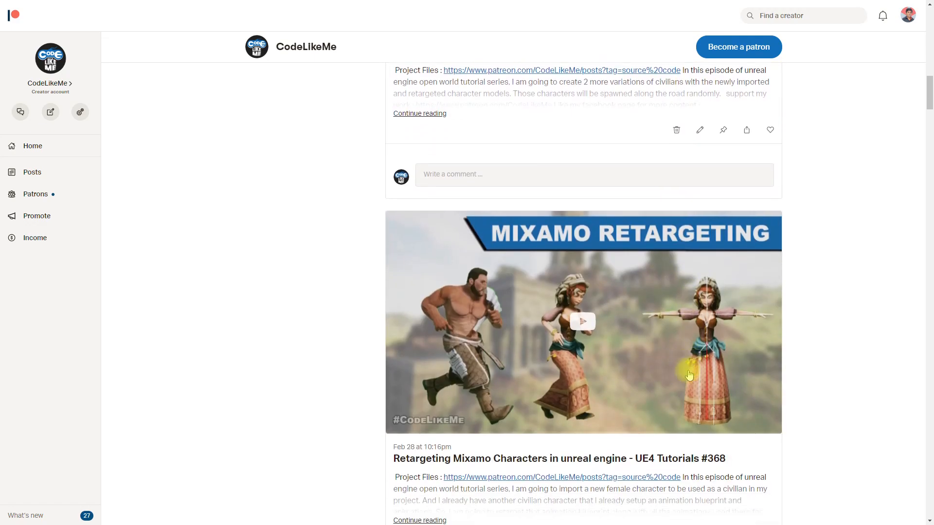
pyautogui.scroll(-3)
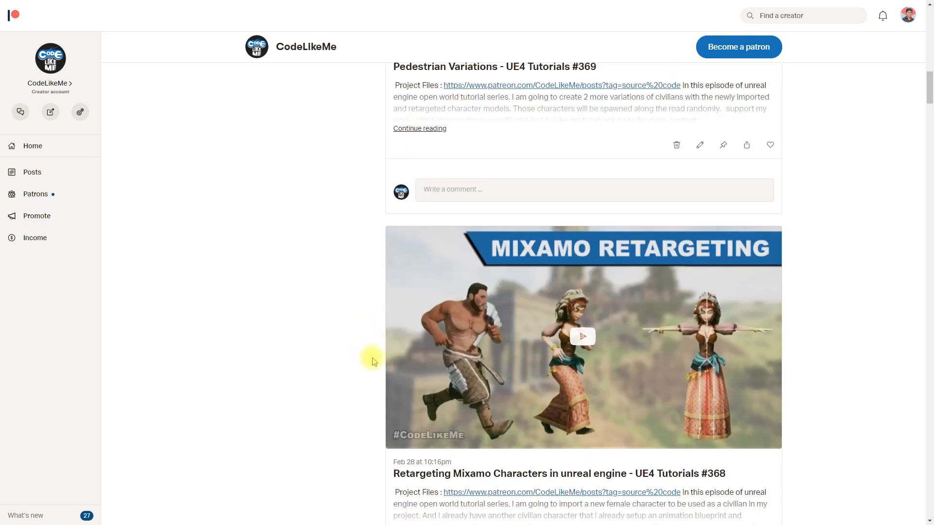
pyautogui.click(35, 194)
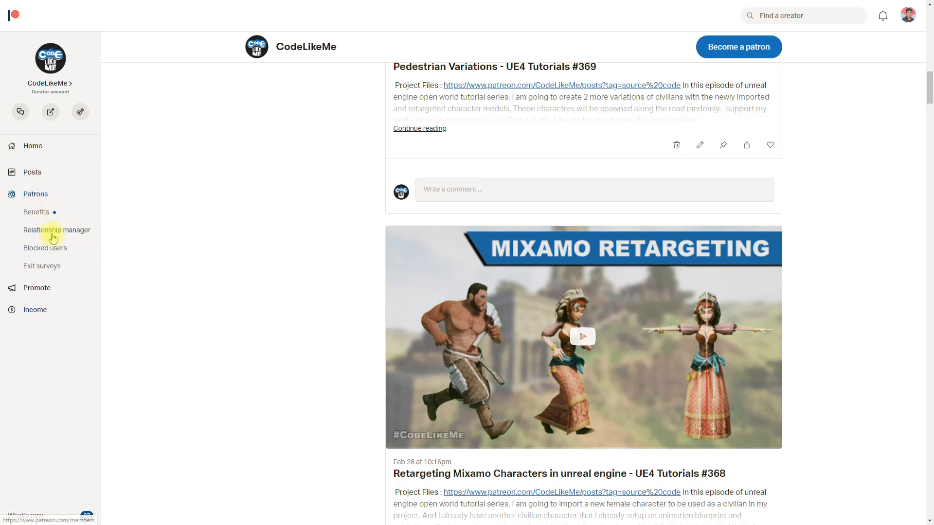
pyautogui.click(57, 230)
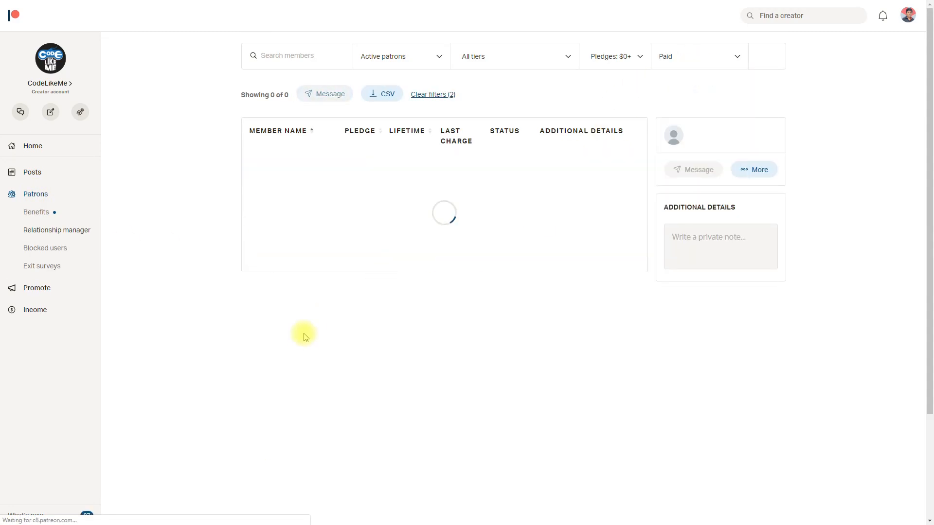
pyautogui.press('ctrl+plus')
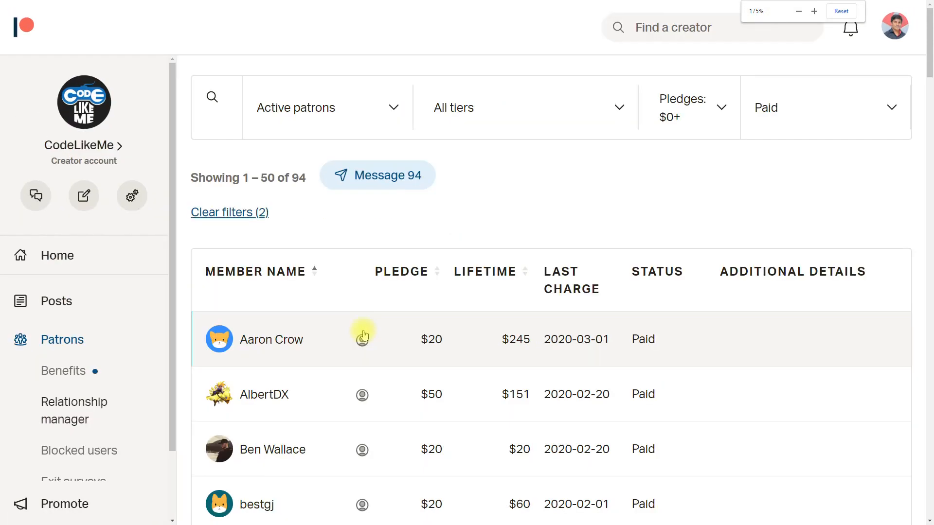
# - Browse the active patrons list through to its second page
pyautogui.scroll(-3)
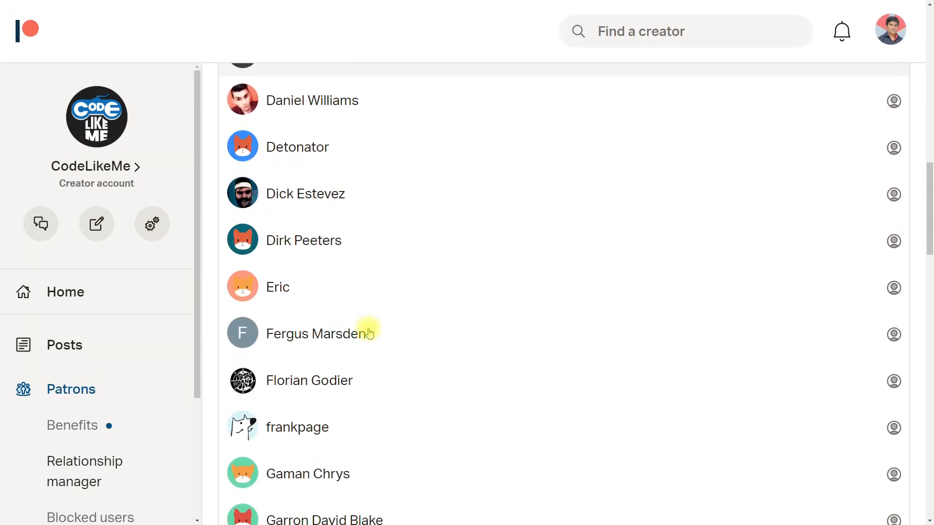
pyautogui.scroll(-3)
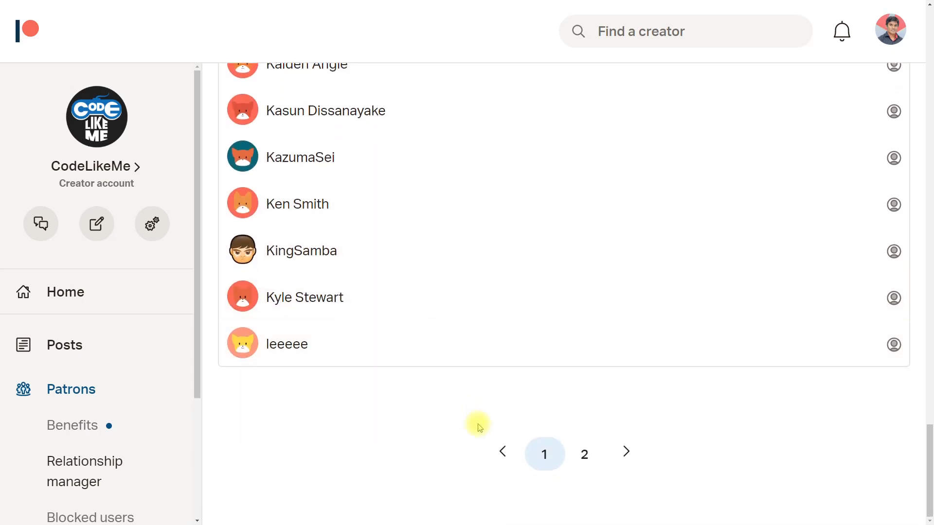
pyautogui.click(582, 455)
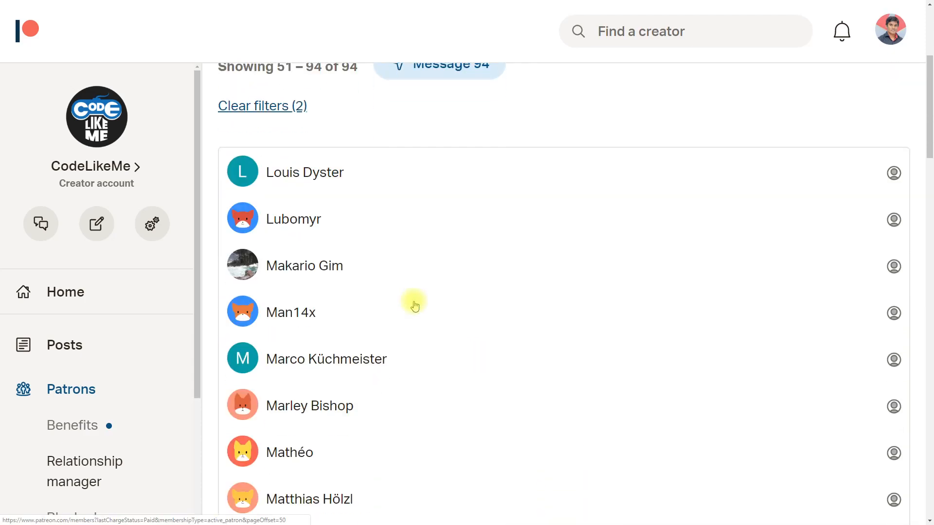
pyautogui.scroll(-3)
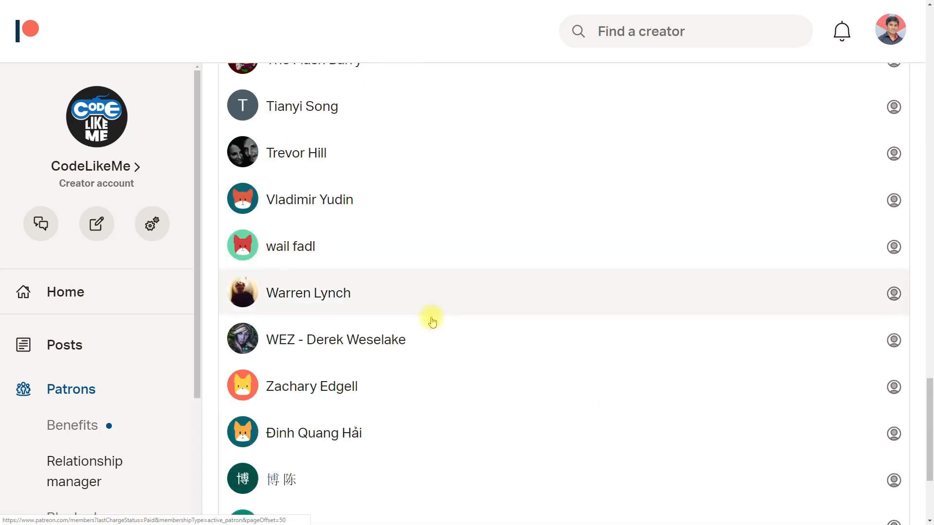